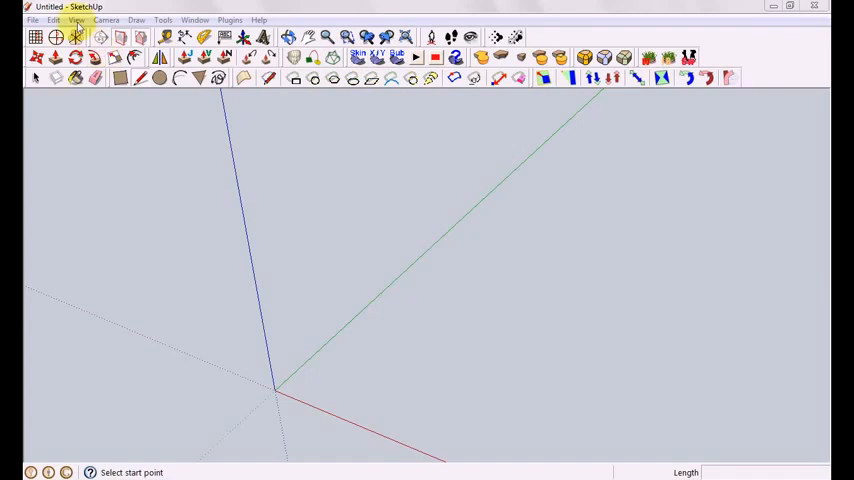
Place a gridded WorkPlane on the axes, fixing its third point along the red axis.
left_click(76, 19)
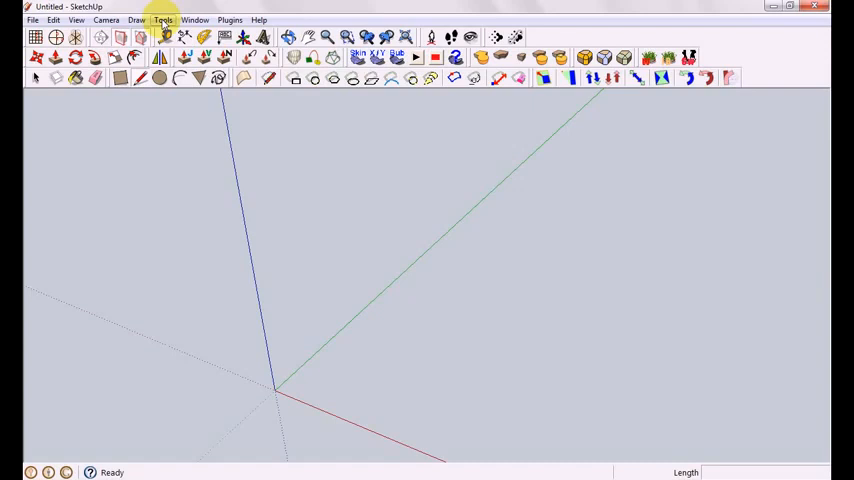
left_click(162, 19)
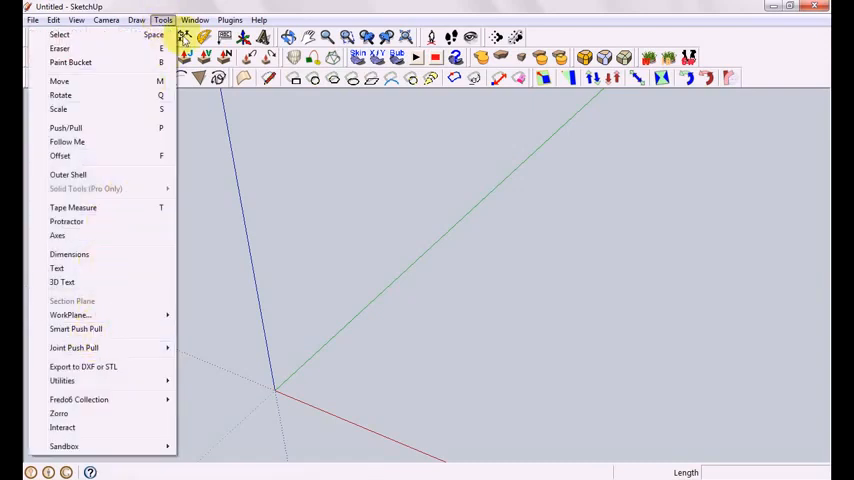
left_click(229, 19)
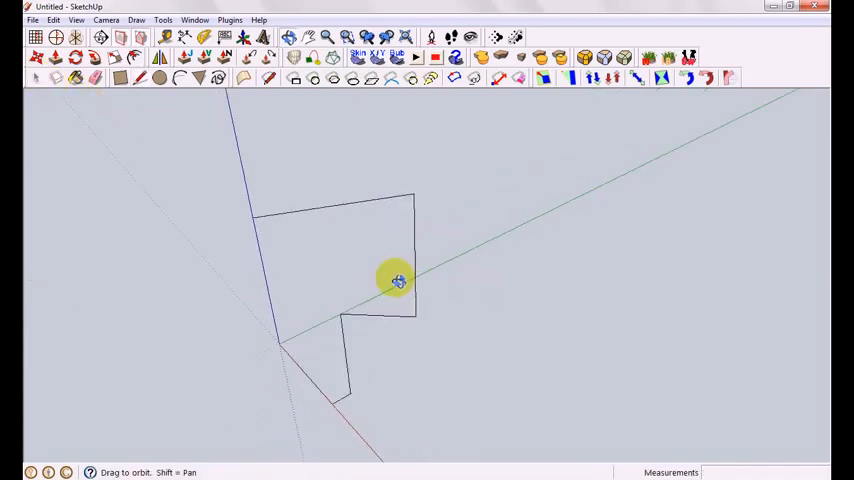
left_click_drag(398, 280, 513, 343)
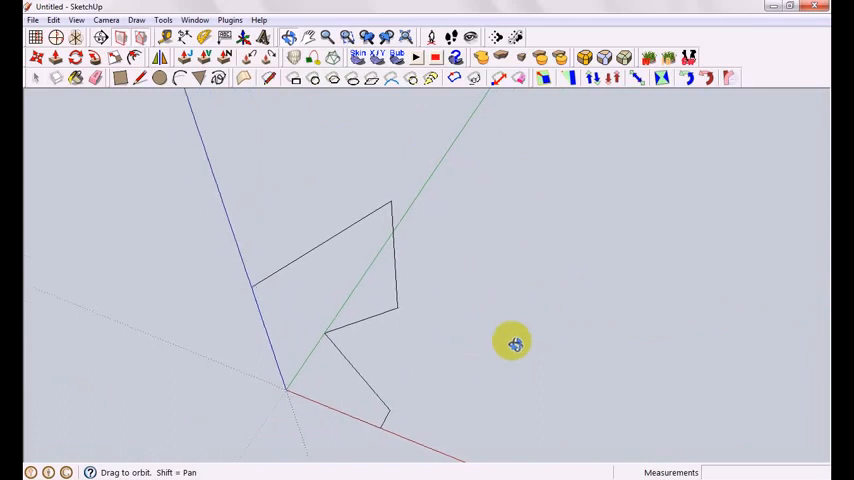
left_click_drag(512, 343, 465, 218)
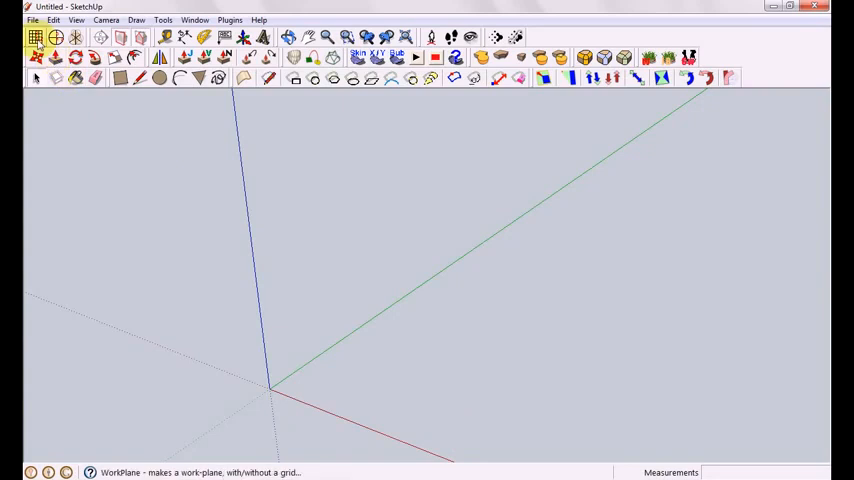
mouse_move(35, 37)
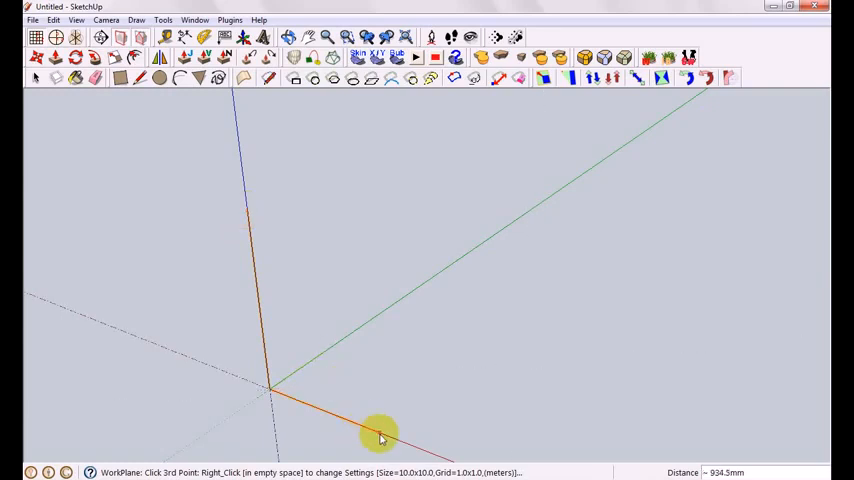
left_click(380, 438)
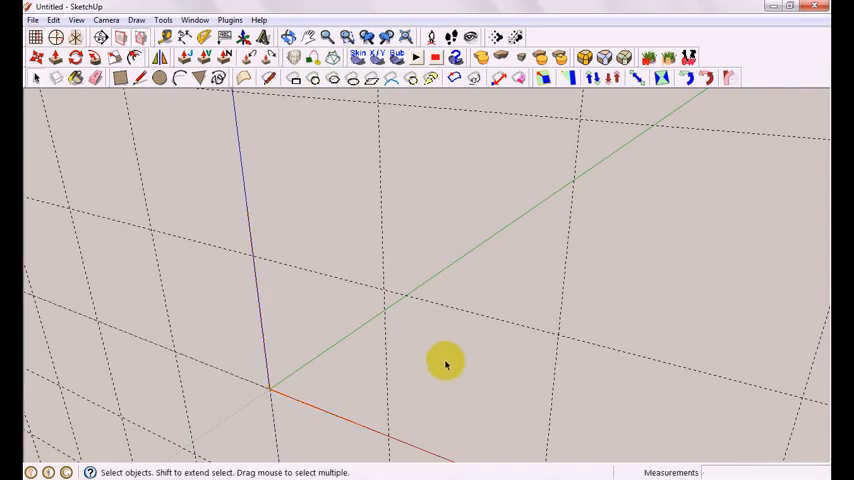
left_click_drag(445, 365, 393, 275)
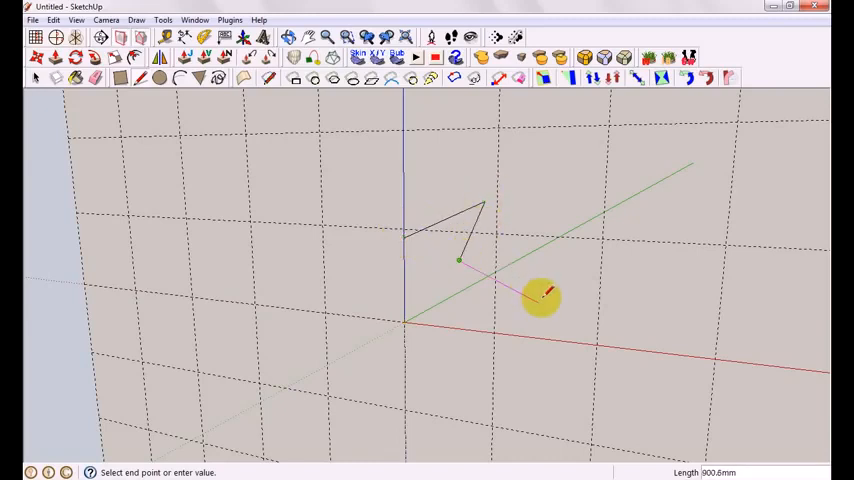
mouse_move(545, 278)
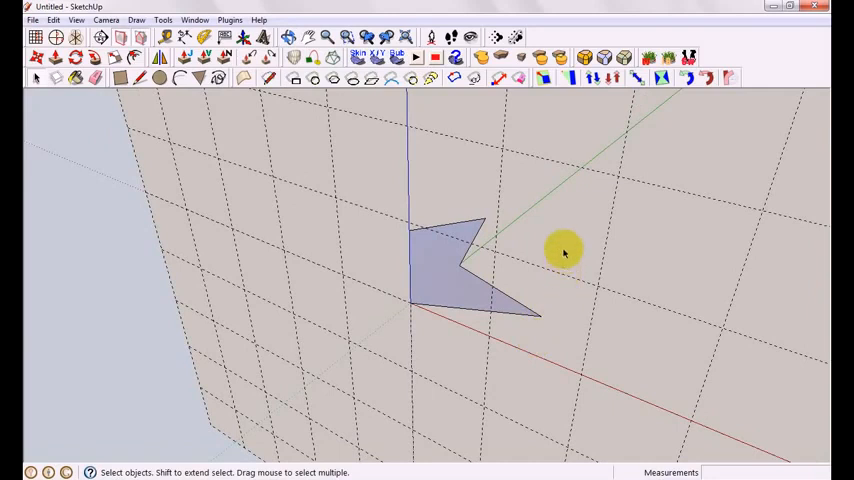
Delete all work planes from the WorkPlane context menu.
right_click(563, 252)
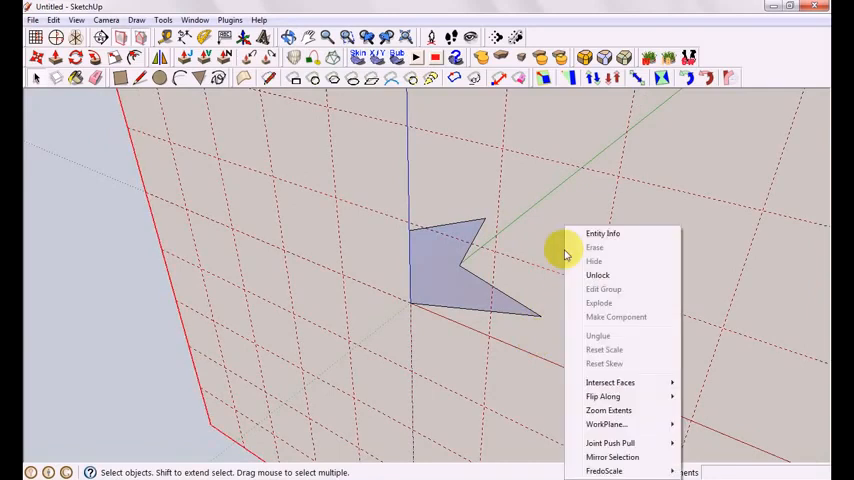
mouse_move(605, 424)
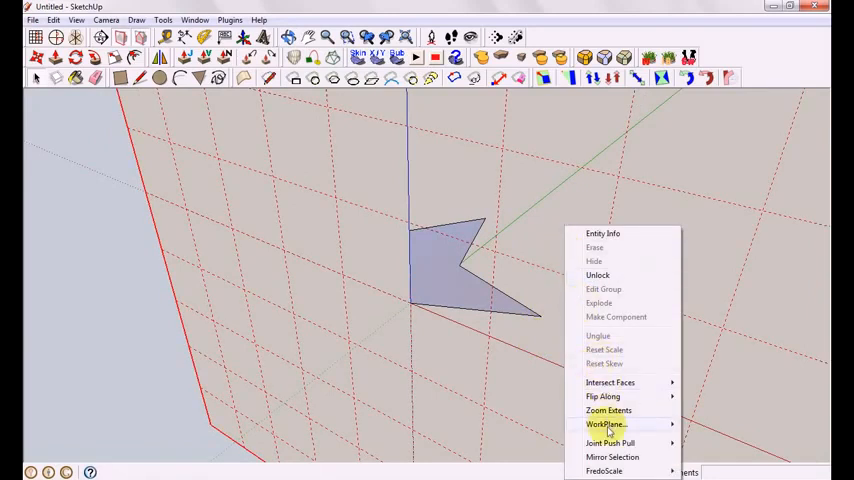
mouse_move(605, 424)
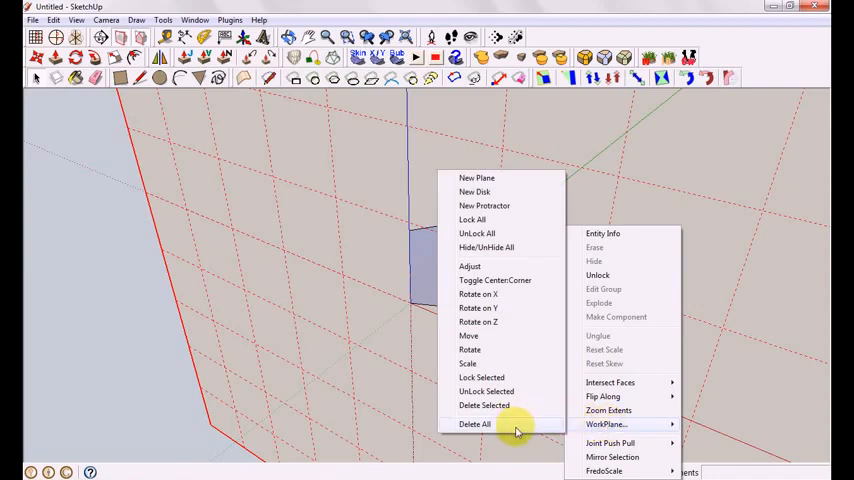
left_click(474, 424)
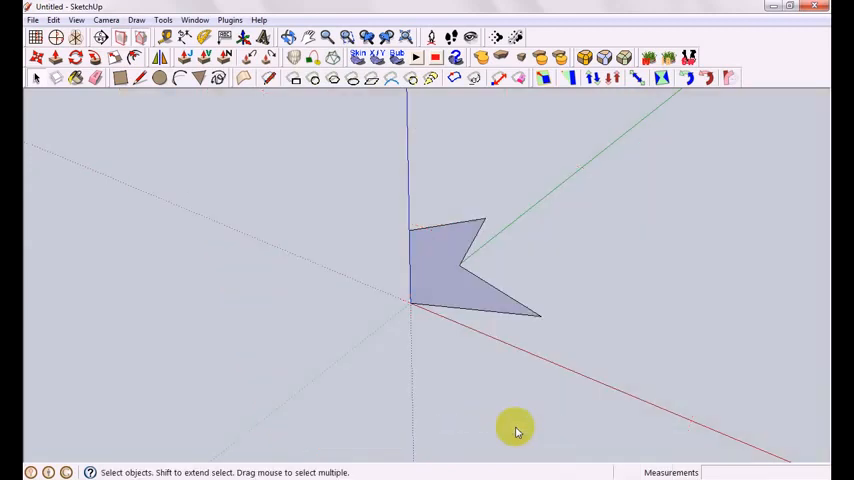
mouse_move(255, 127)
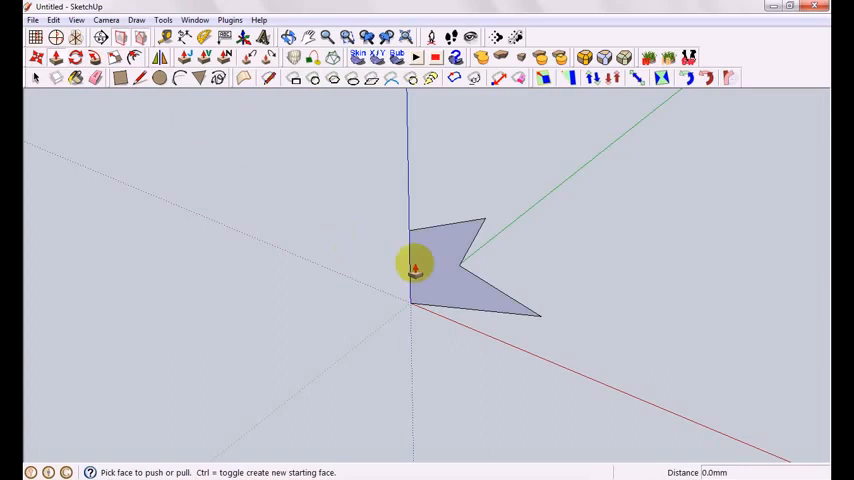
Push/pull the pointed polygon face outward into a thick solid.
left_click_drag(415, 265, 490, 250)
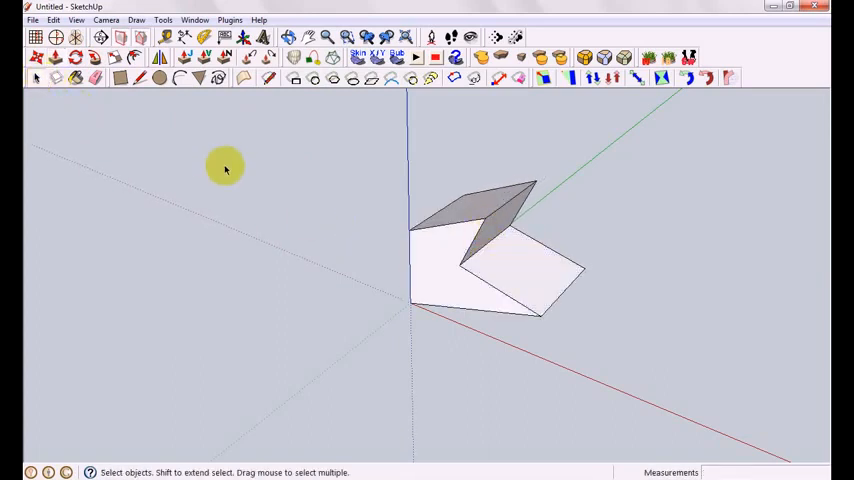
mouse_move(503, 280)
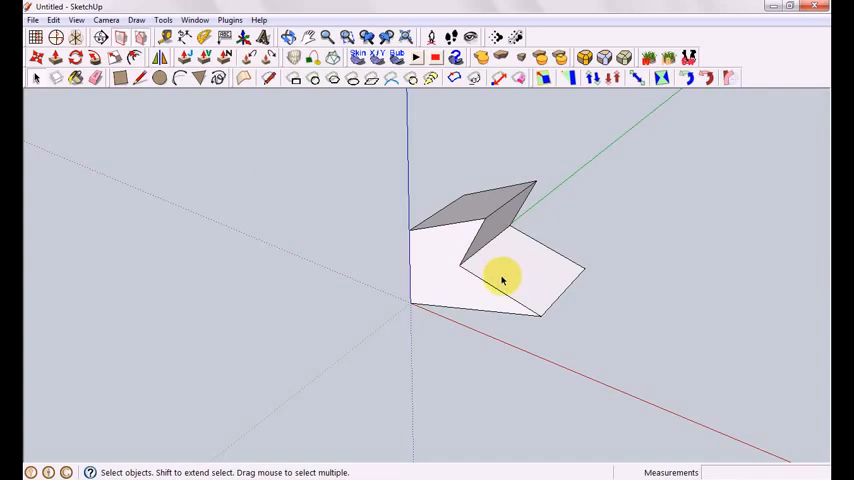
mouse_move(517, 277)
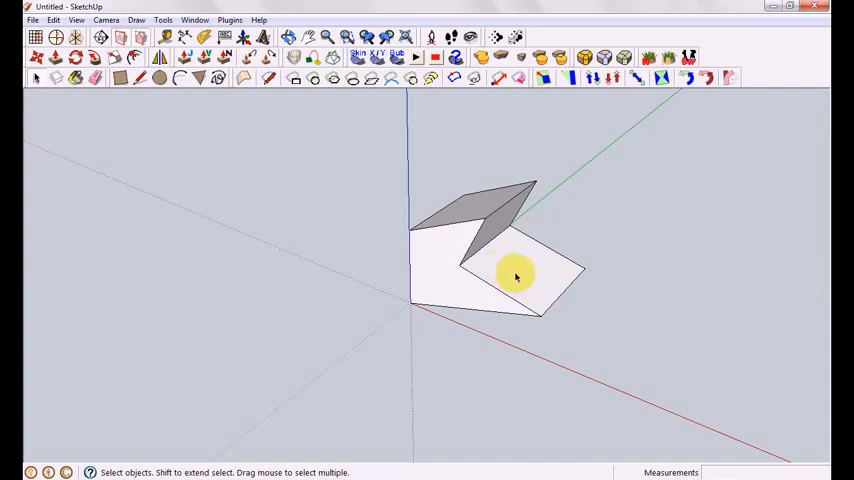
mouse_move(547, 258)
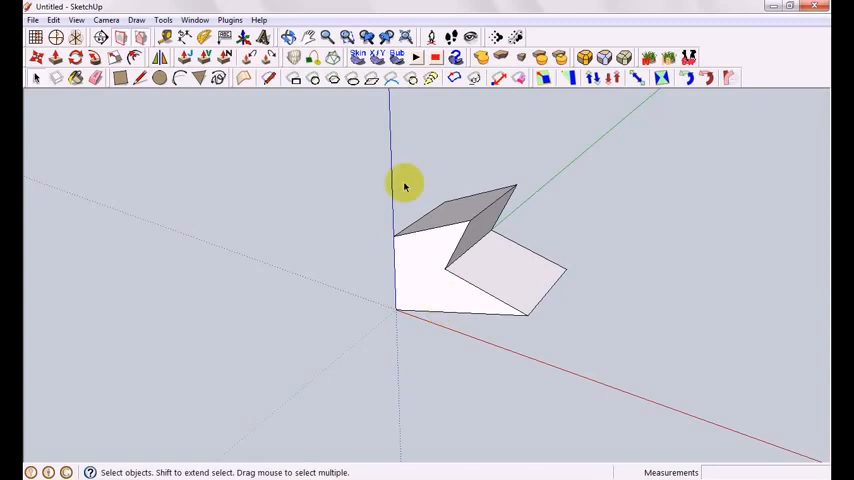
Mirror the whole solid about its base corner with Mirror Selection, keeping the original.
left_click_drag(405, 185, 595, 347)
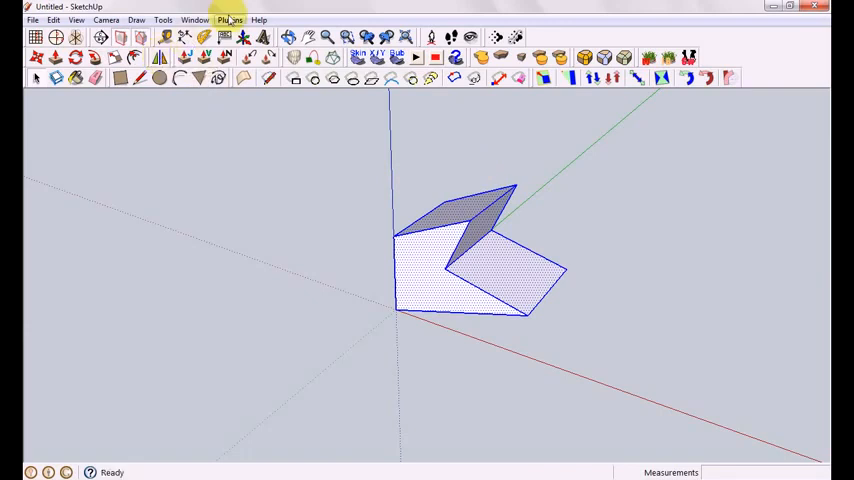
left_click(229, 19)
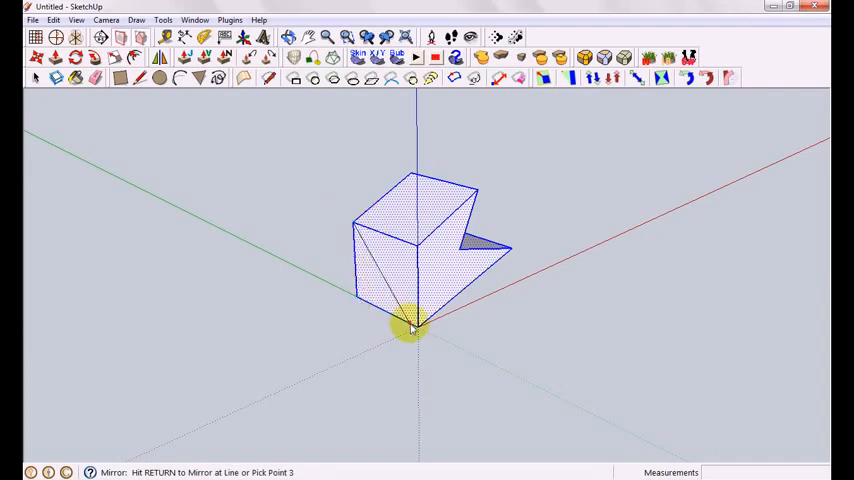
left_click(413, 328)
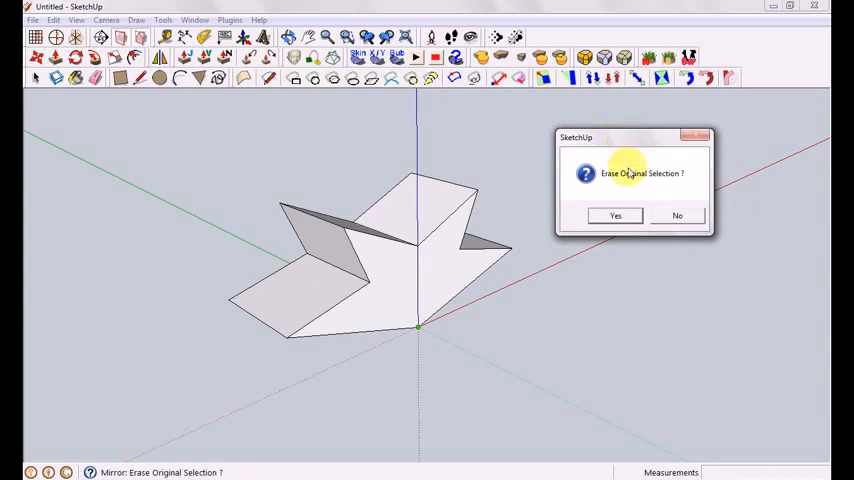
left_click(615, 215)
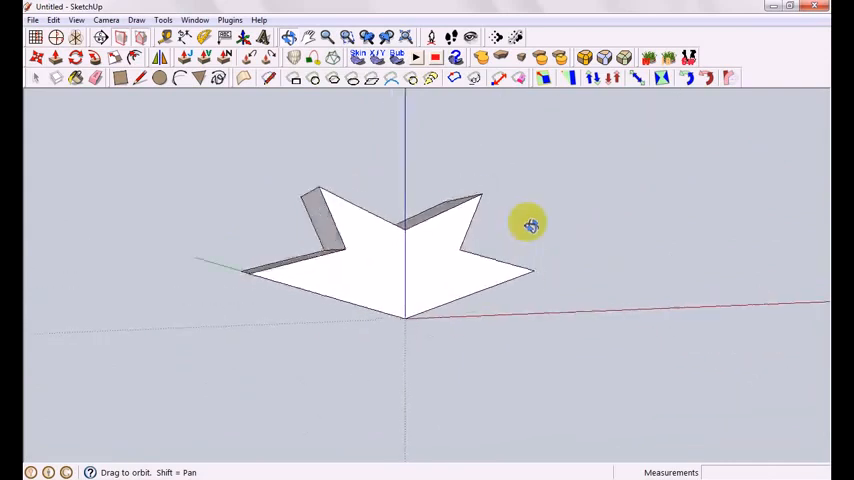
left_click_drag(530, 224, 274, 352)
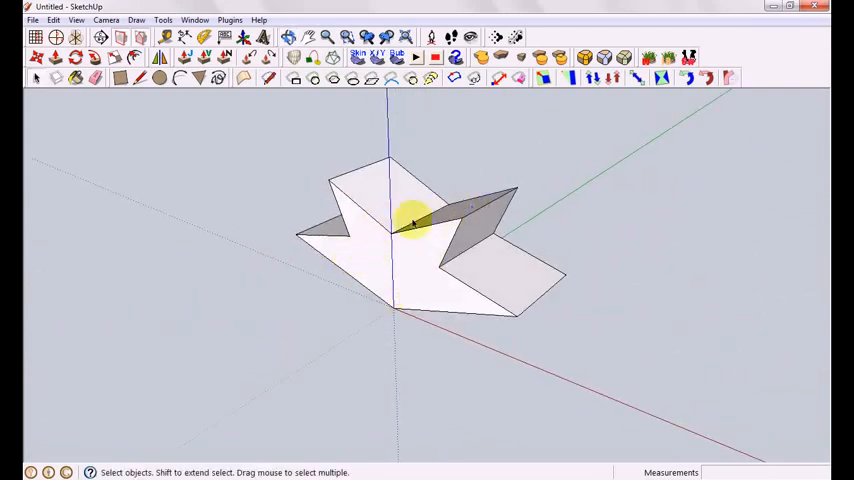
left_click_drag(415, 220, 580, 217)
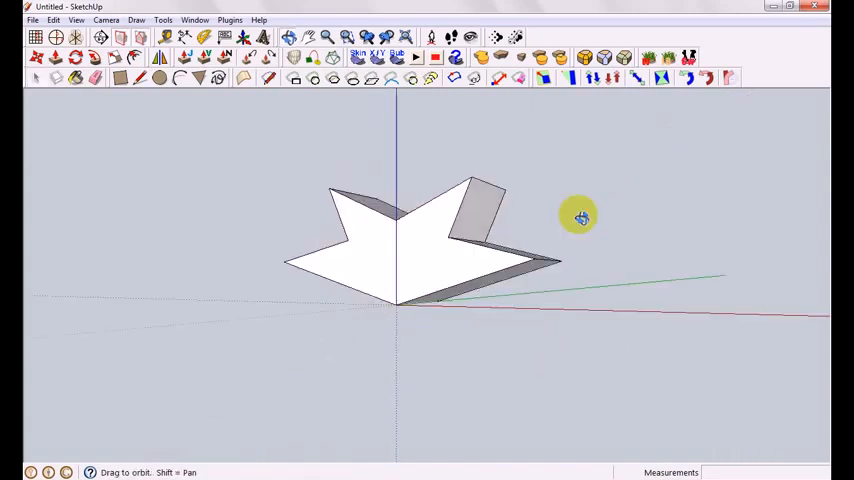
left_click_drag(581, 217, 528, 373)
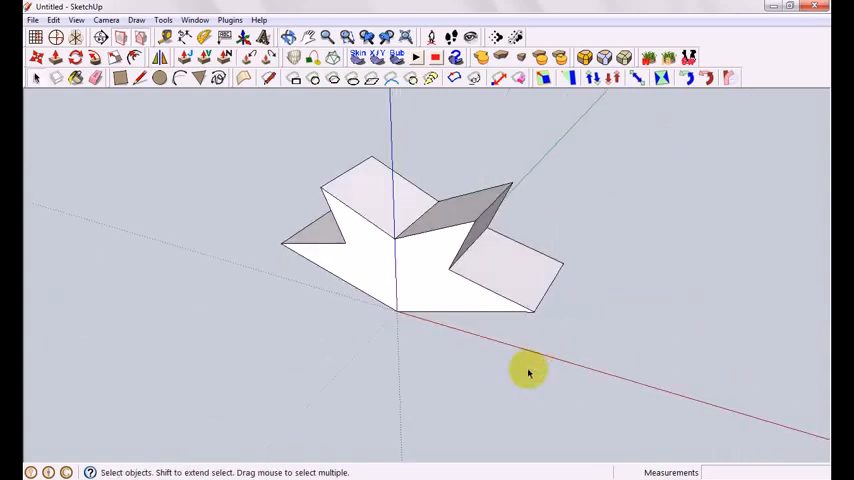
mouse_move(570, 220)
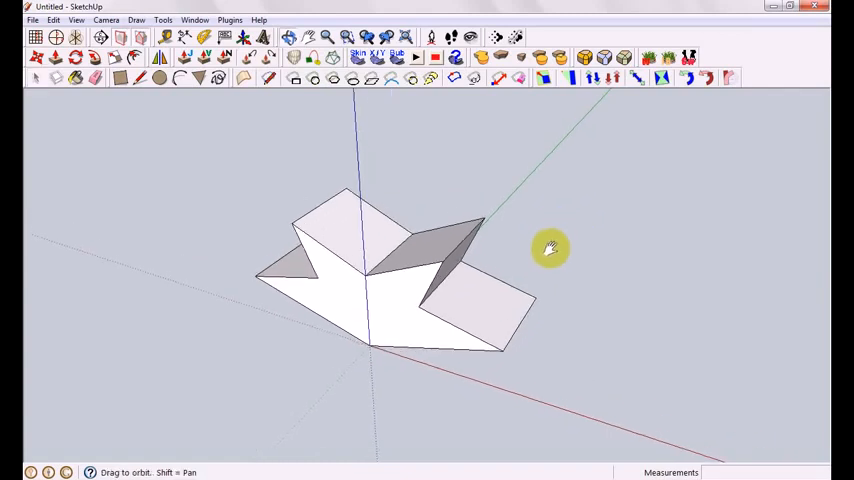
mouse_move(547, 258)
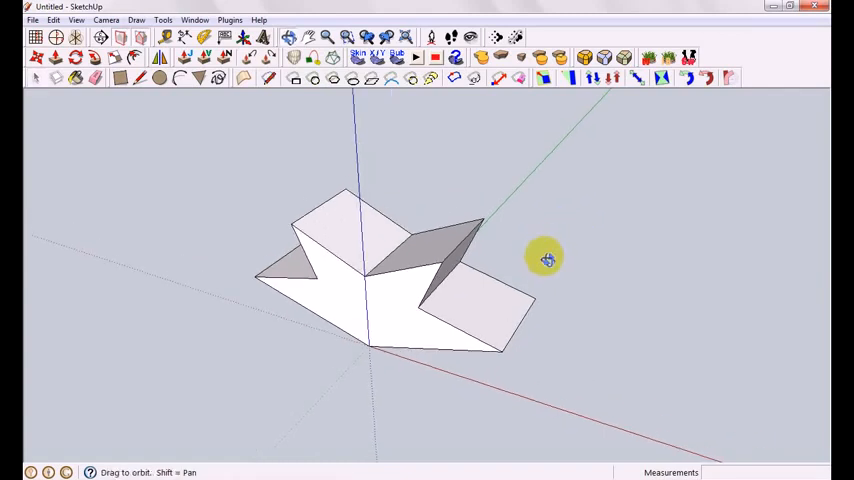
left_click_drag(545, 258, 578, 180)
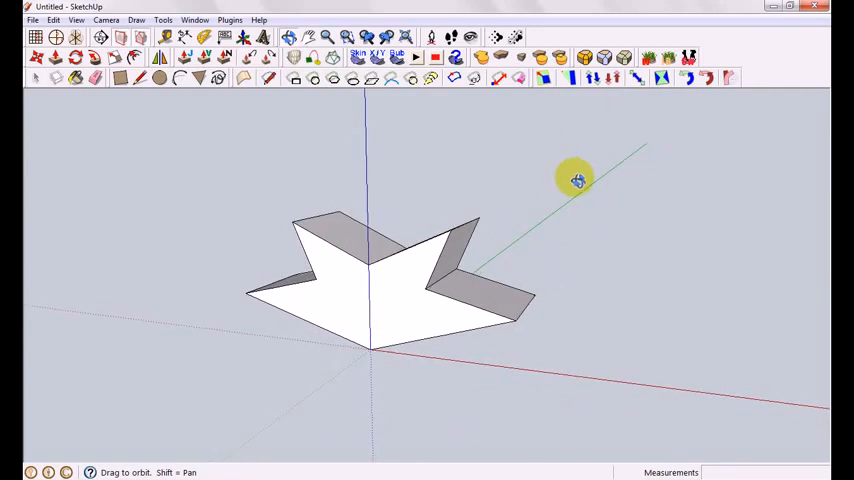
left_click_drag(578, 180, 485, 272)
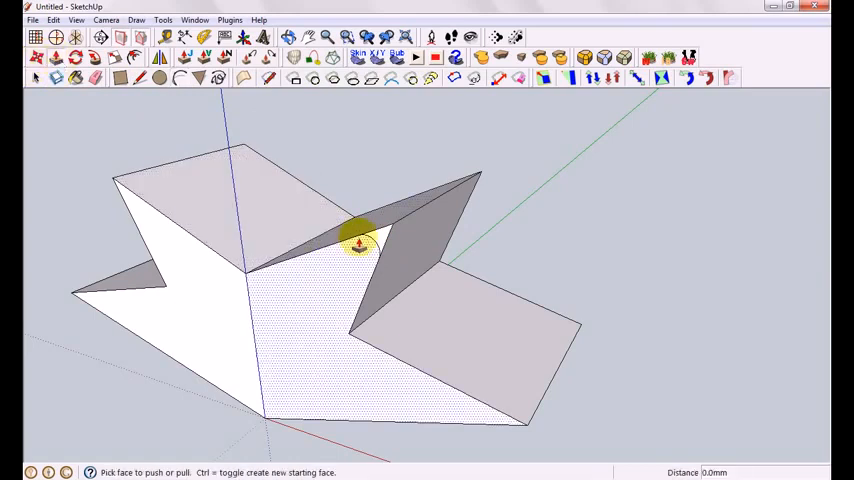
Push/pull a front face of the mirrored star solid.
left_click_drag(358, 243, 478, 197)
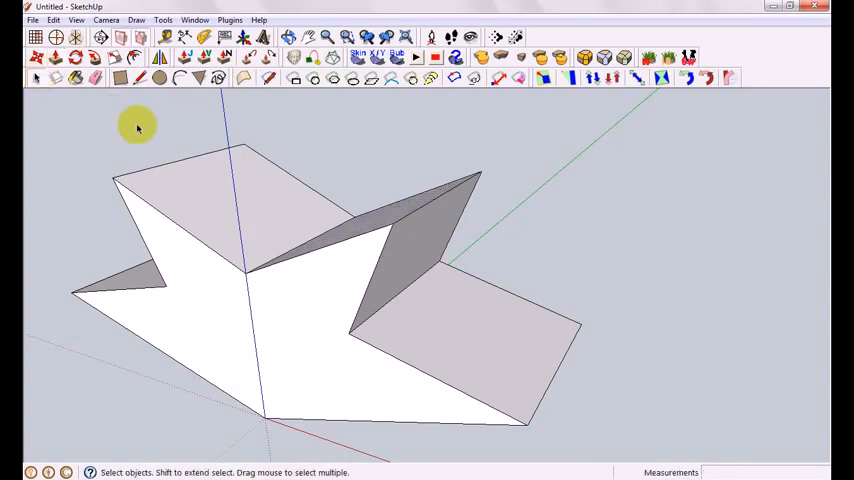
mouse_move(190, 137)
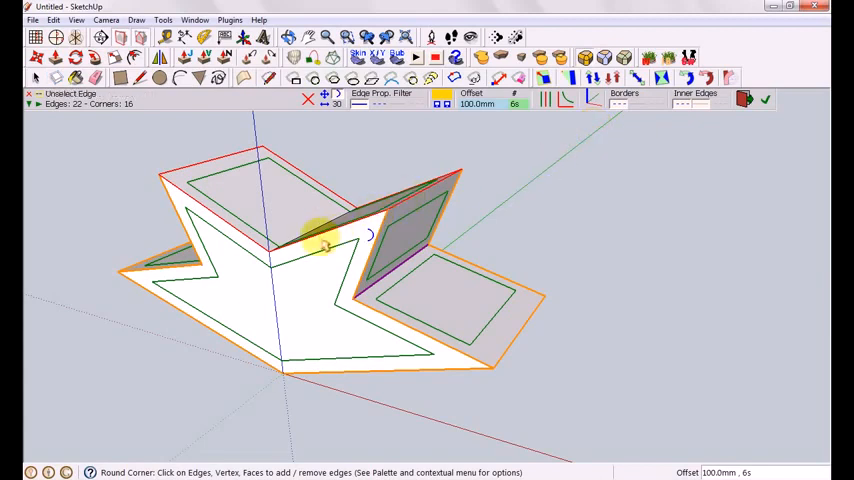
mouse_move(480, 380)
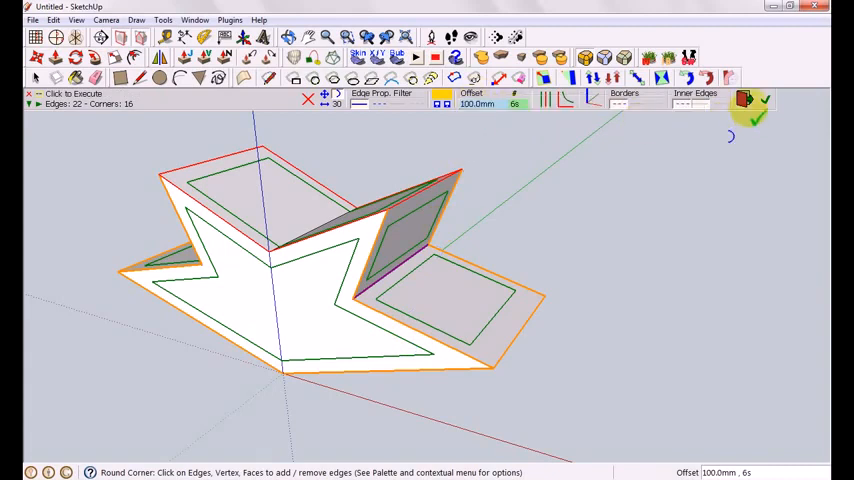
Execute Round Corner at 100mm offset and 6 segments on the star solid's edges.
left_click(765, 99)
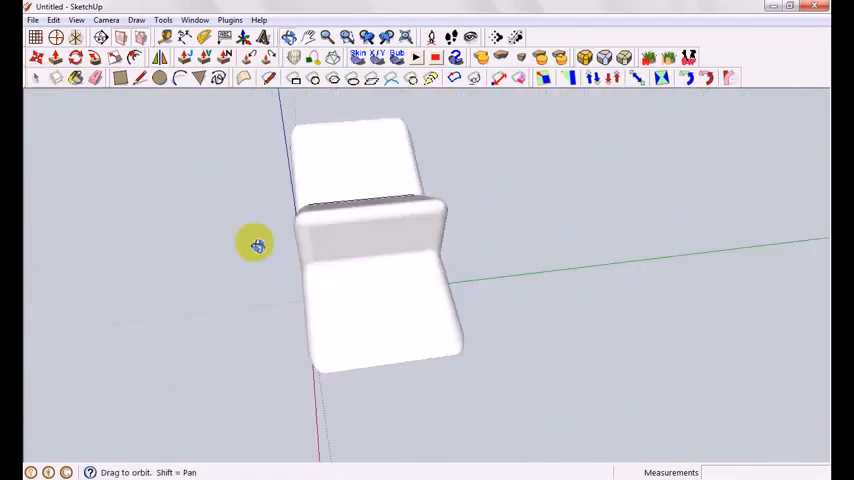
Inspect the rounded star, then re-round it with Round Corners in 3D at offset 20.
left_click_drag(256, 245, 450, 222)
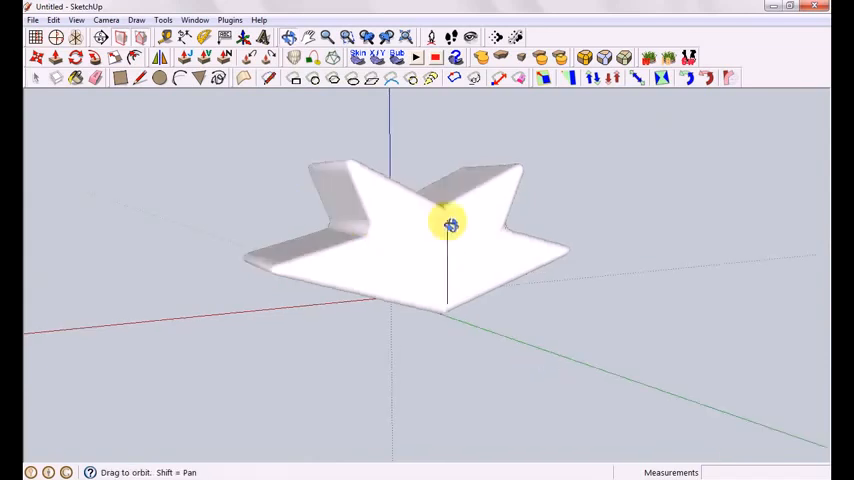
left_click_drag(450, 222, 602, 270)
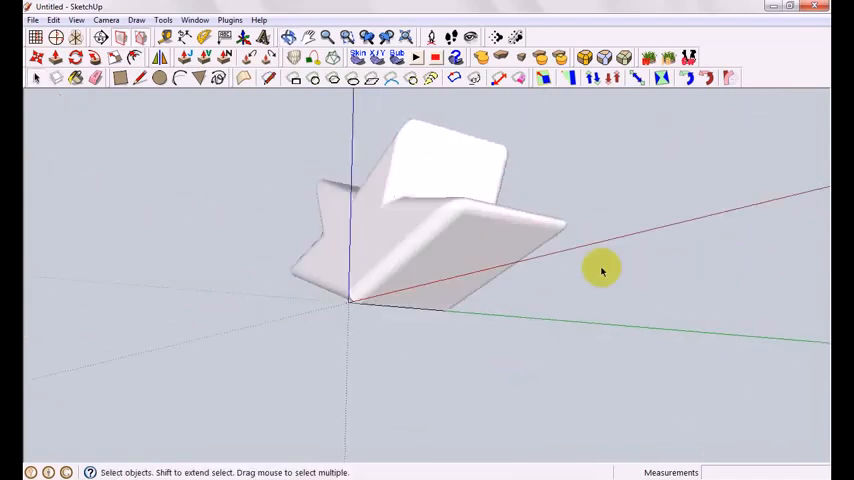
left_click_drag(602, 270, 513, 163)
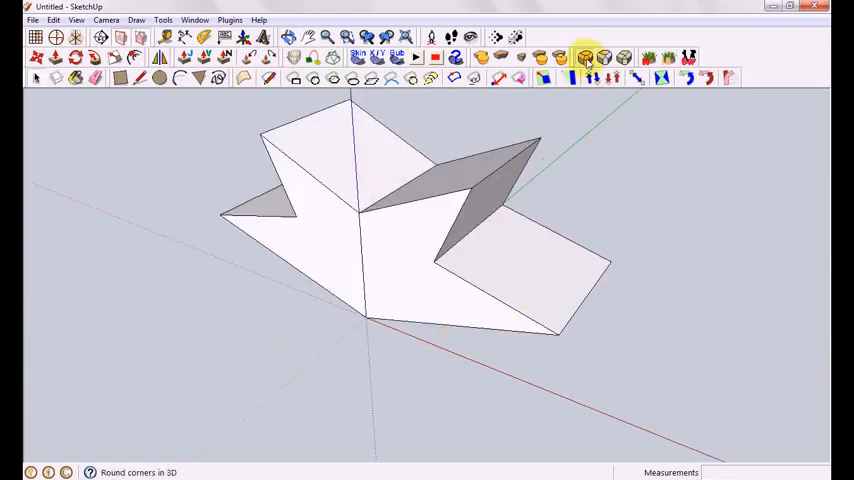
left_click(585, 57)
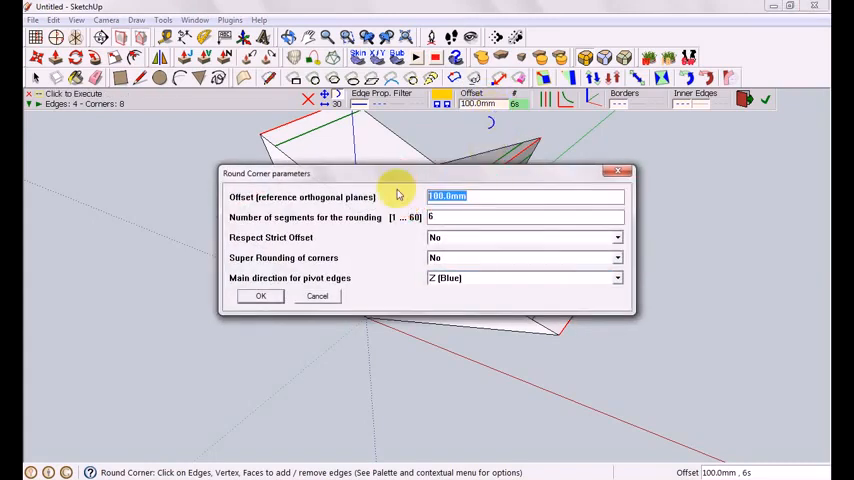
type("20")
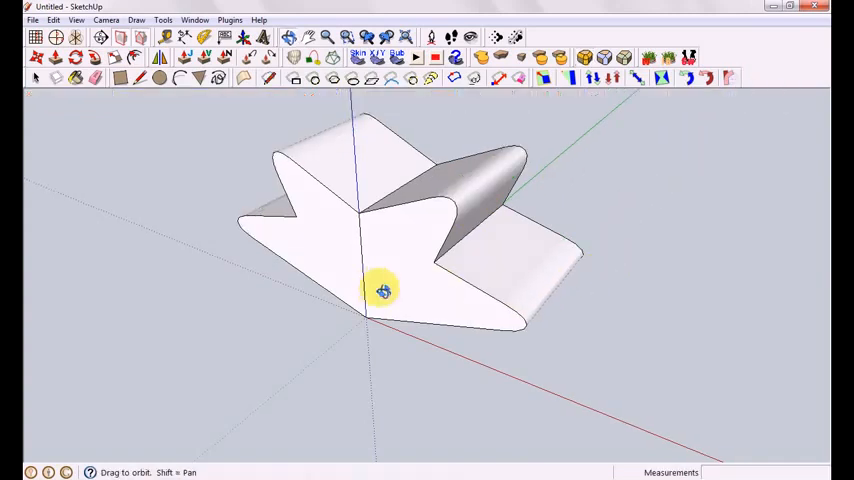
left_click_drag(383, 290, 422, 290)
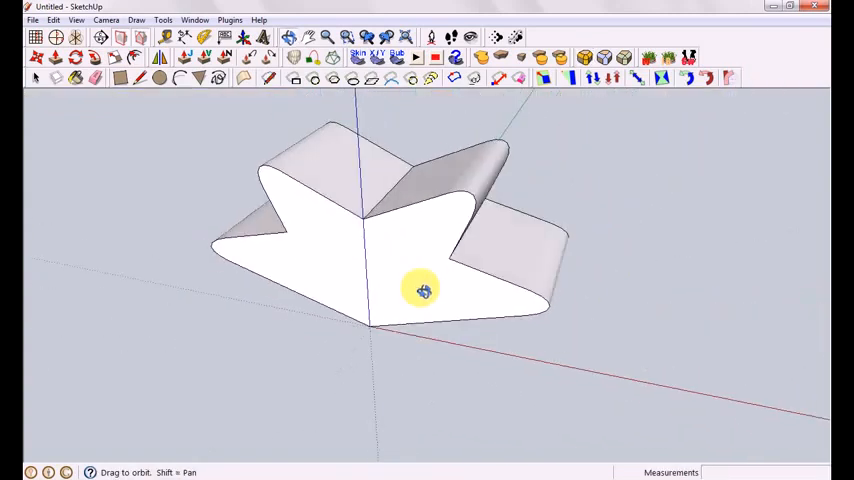
left_click(623, 57)
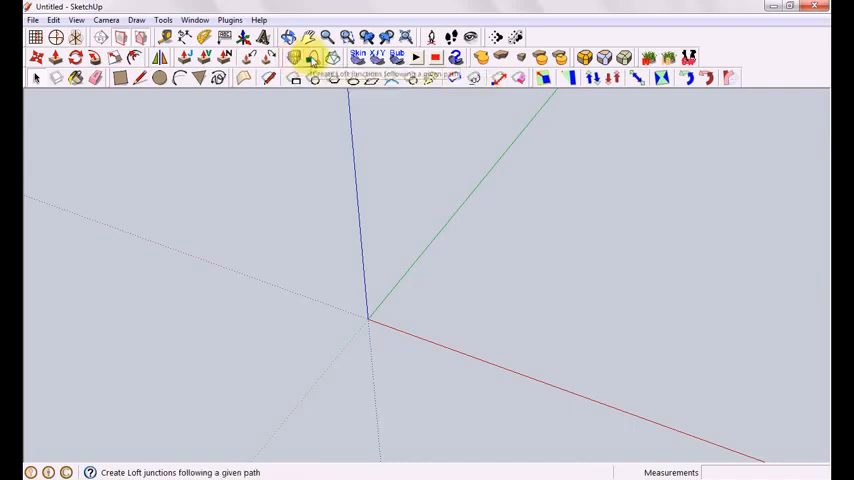
mouse_move(313, 58)
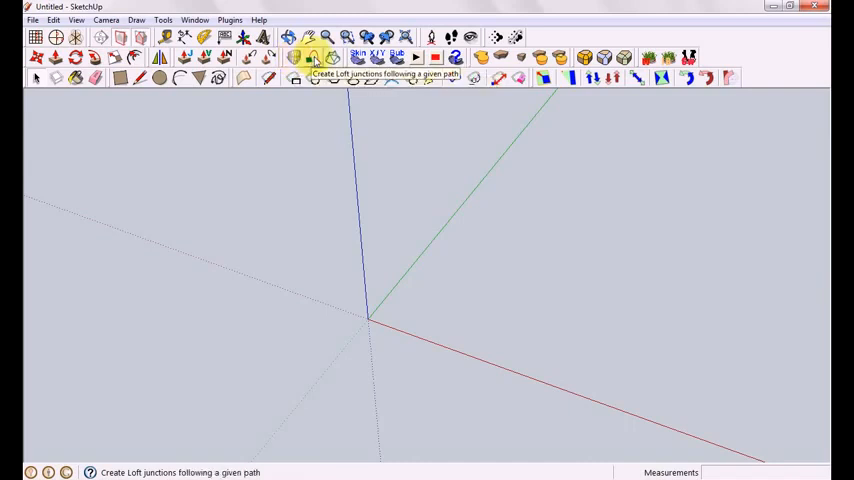
mouse_move(330, 57)
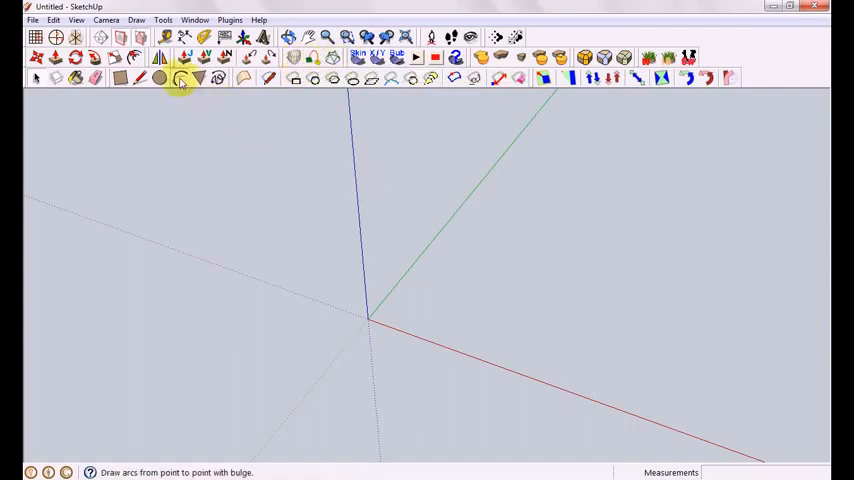
Draw a small upright arc on the green axis and a larger one on the red axis.
left_click(180, 79)
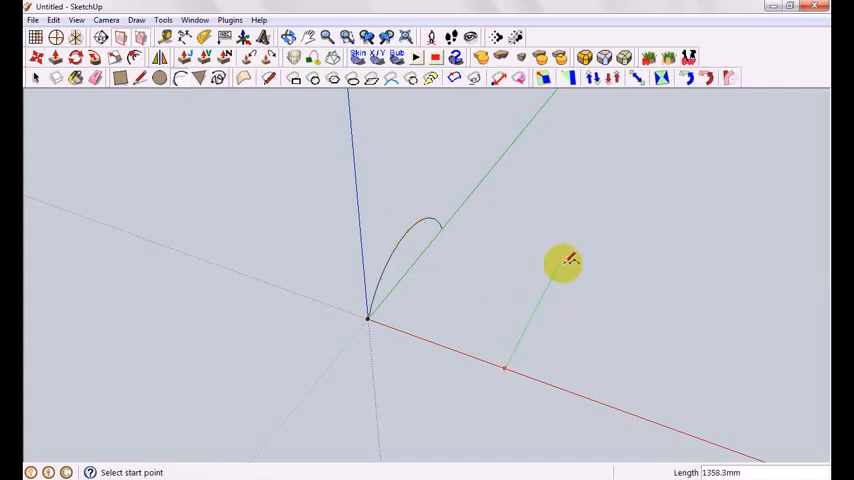
left_click_drag(505, 367, 555, 210)
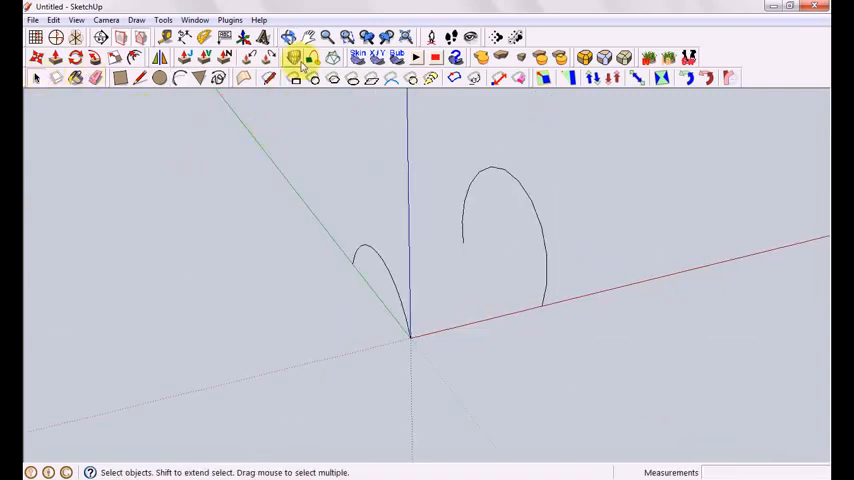
Loft by Spline between both arcs, try interpolation methods, and generate the surface.
left_click(302, 57)
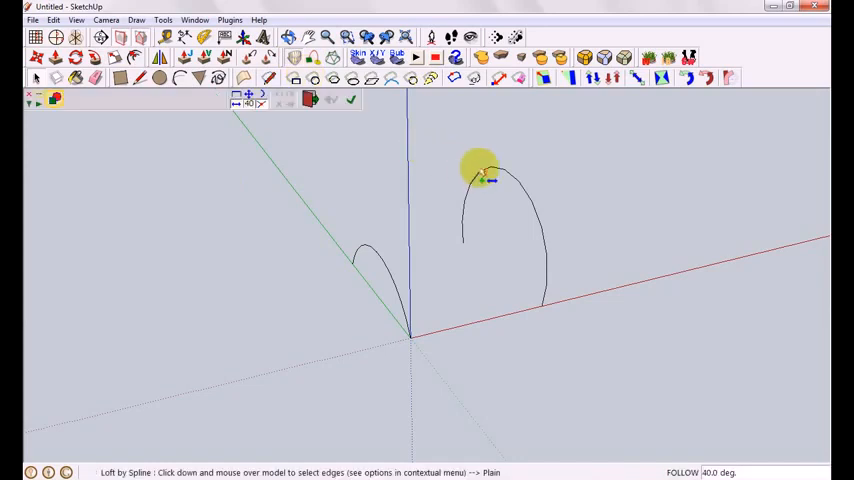
mouse_move(515, 190)
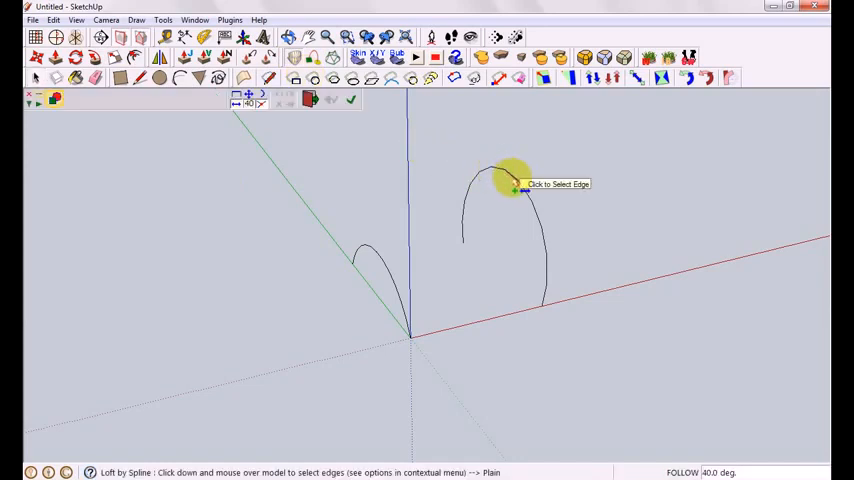
left_click(513, 189)
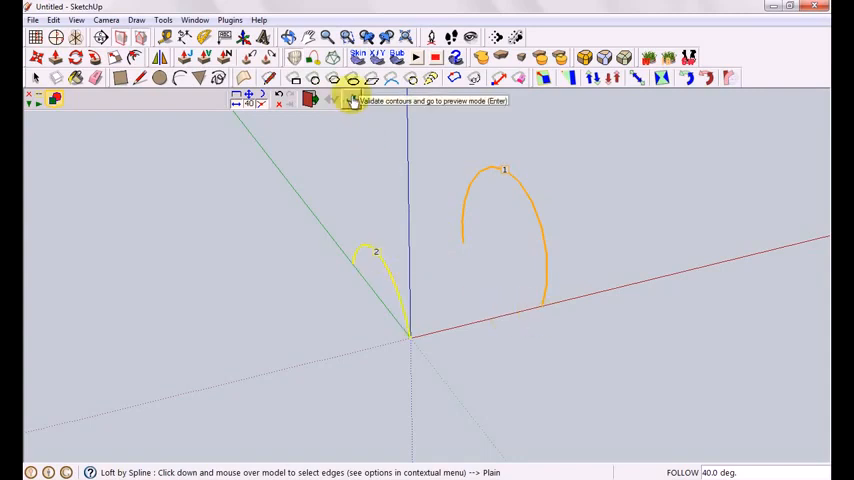
left_click(352, 99)
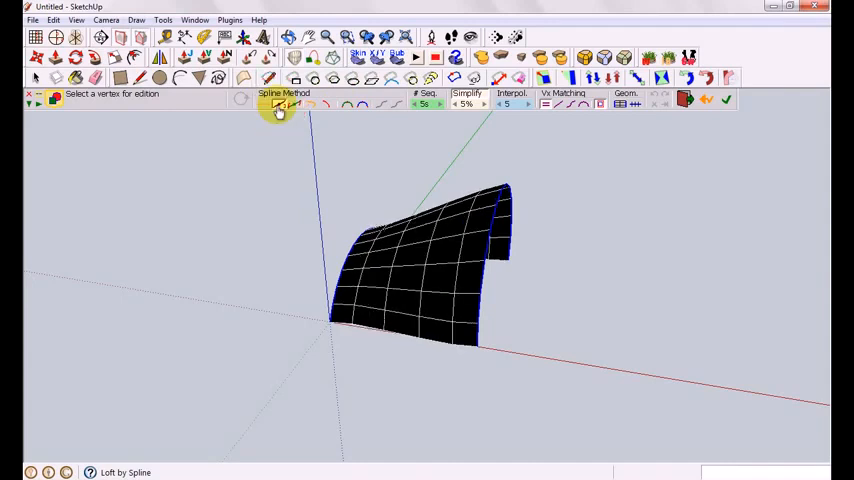
left_click(278, 106)
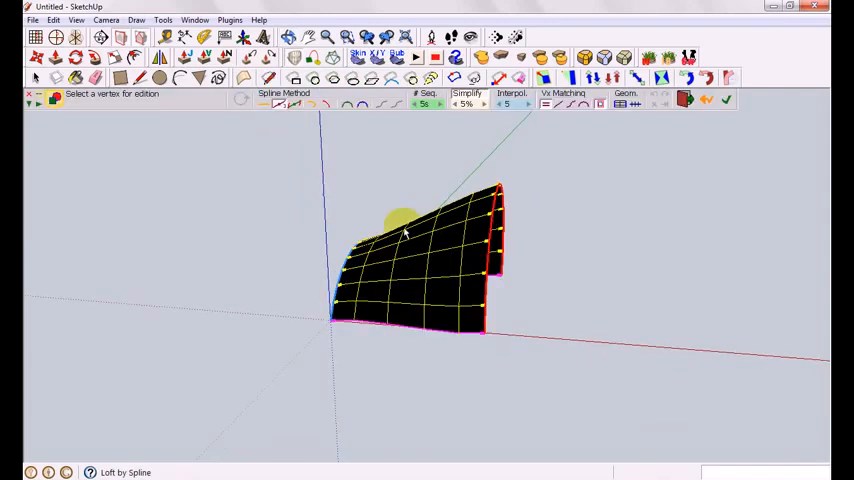
left_click_drag(405, 225, 455, 170)
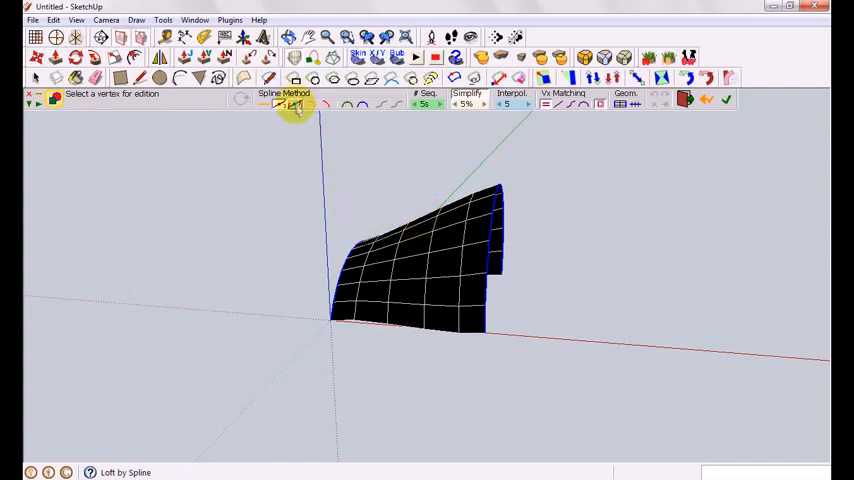
left_click(290, 105)
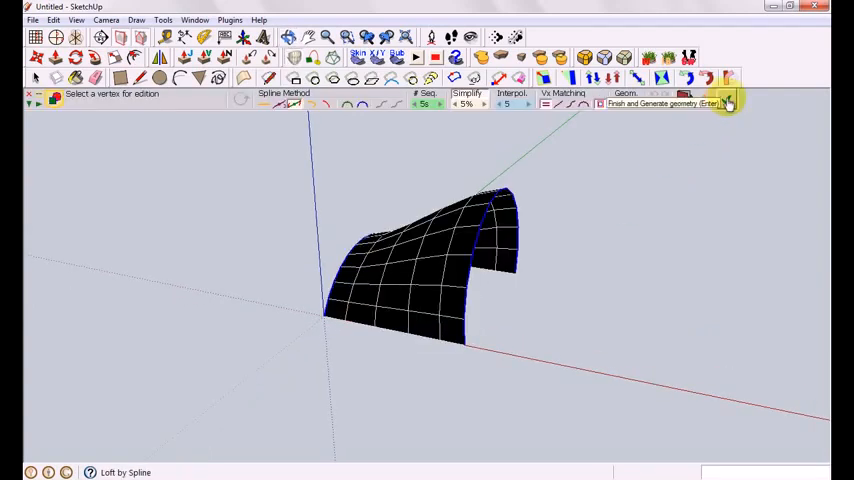
left_click(728, 103)
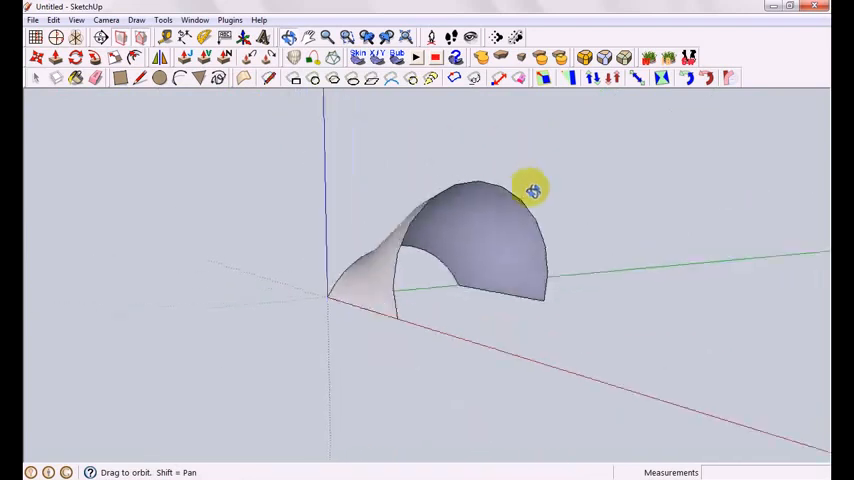
left_click_drag(530, 190, 628, 310)
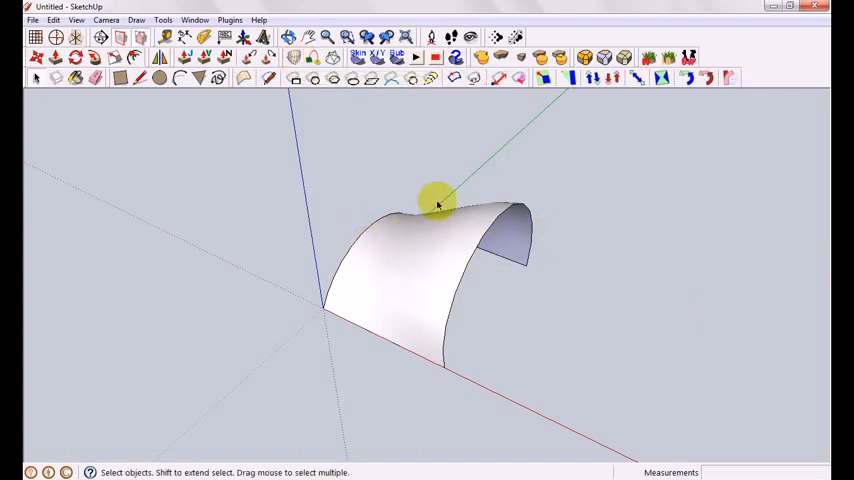
mouse_move(383, 204)
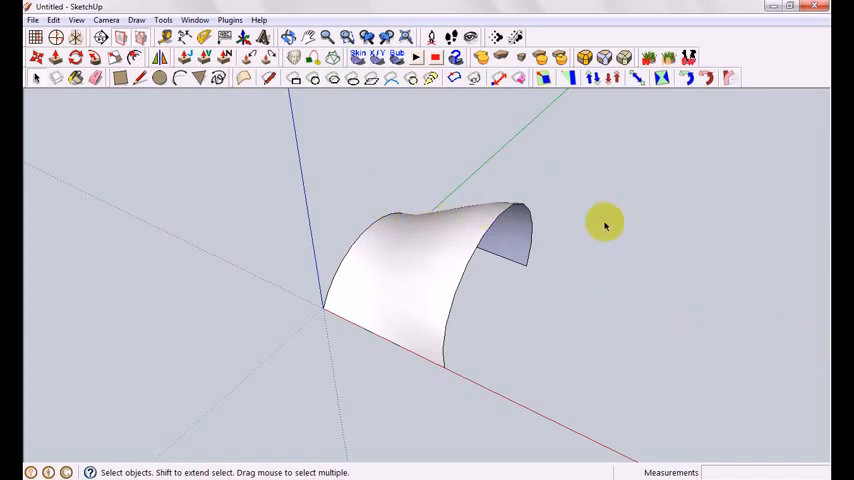
mouse_move(327, 181)
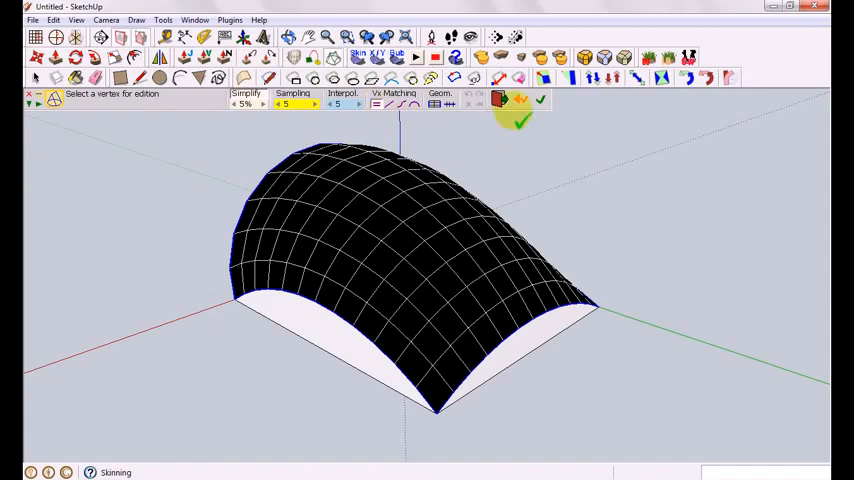
Generate the skinned dome surface and orbit around to inspect it.
left_click(540, 99)
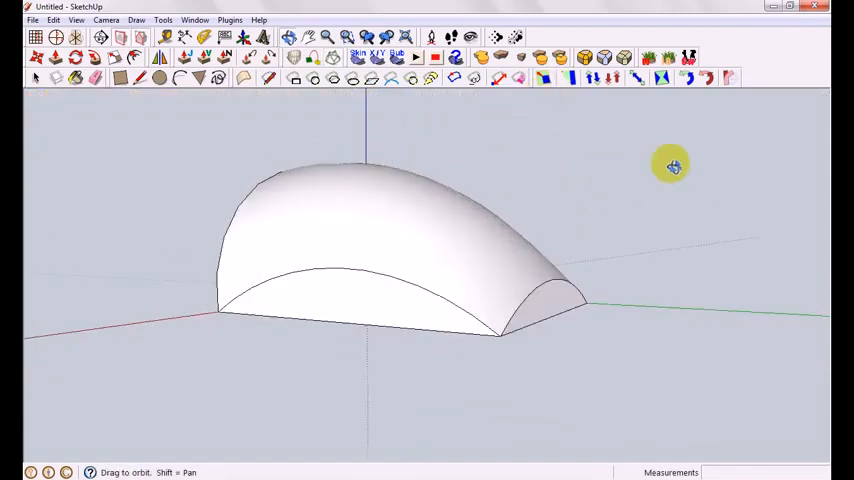
left_click_drag(672, 165, 435, 250)
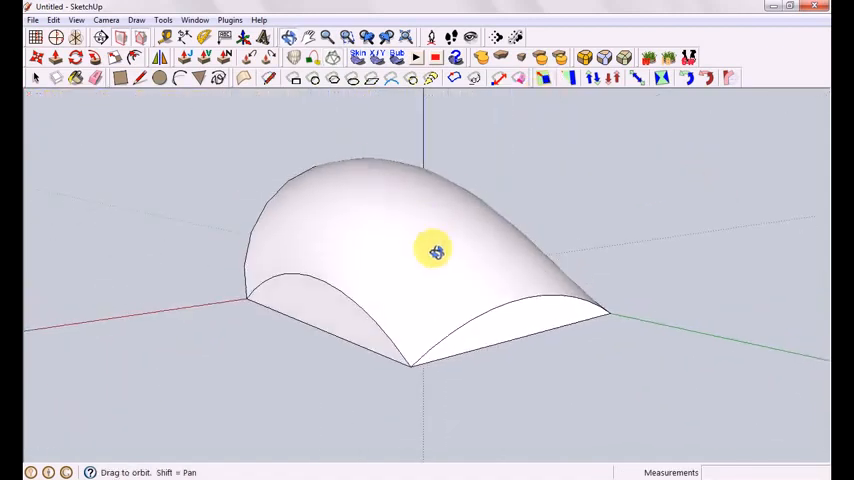
left_click_drag(435, 250, 608, 270)
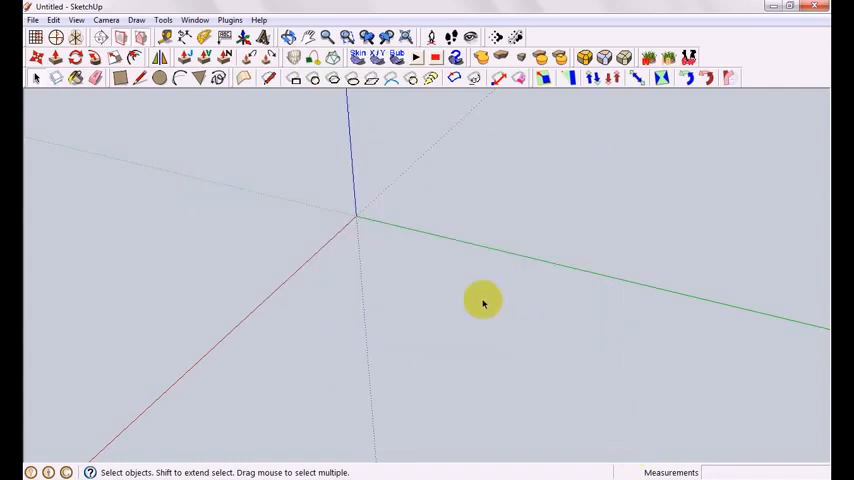
Draw joined arcs forming a closed, curvy crescent outline around the axes origin.
left_click(183, 78)
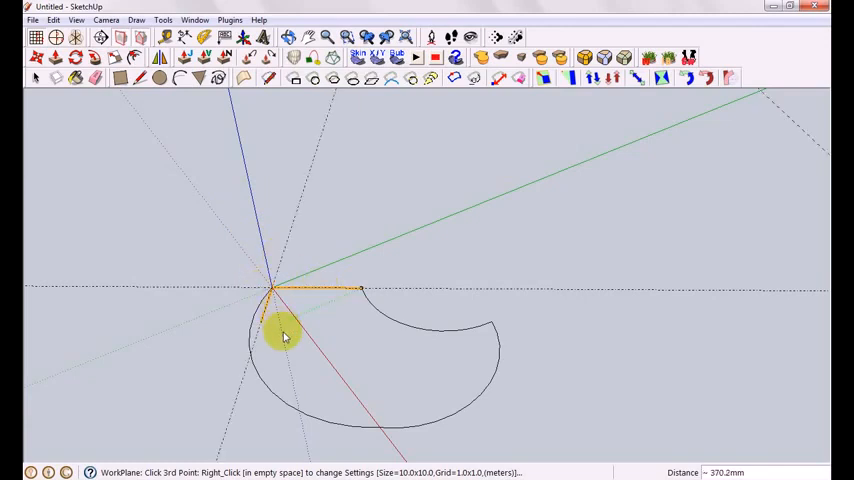
mouse_move(78, 280)
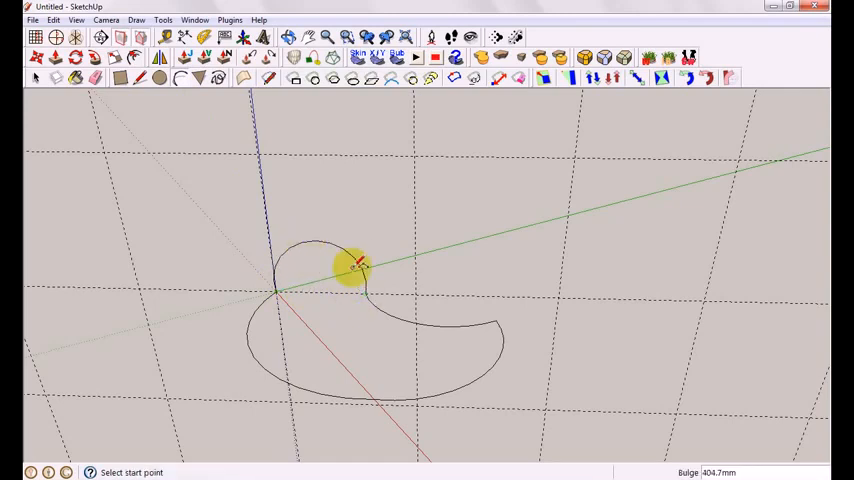
right_click(355, 265)
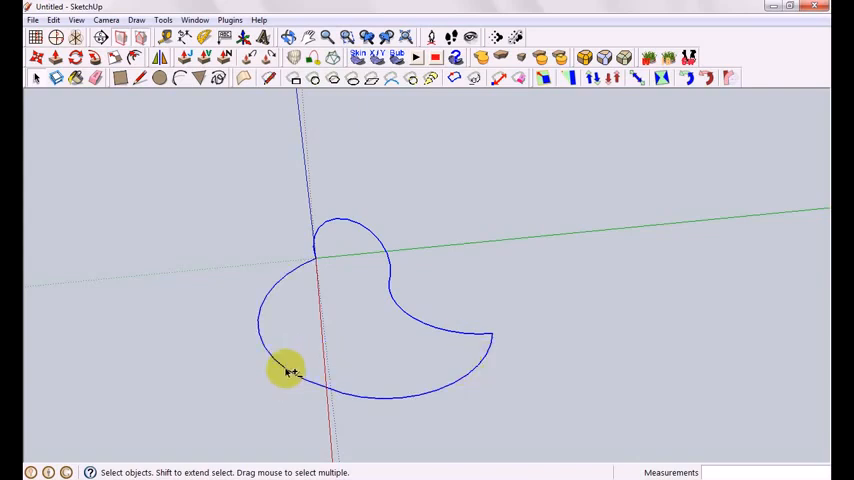
Skin the closed arc outline into a gridded wavy mesh and orbit around it.
left_click(365, 55)
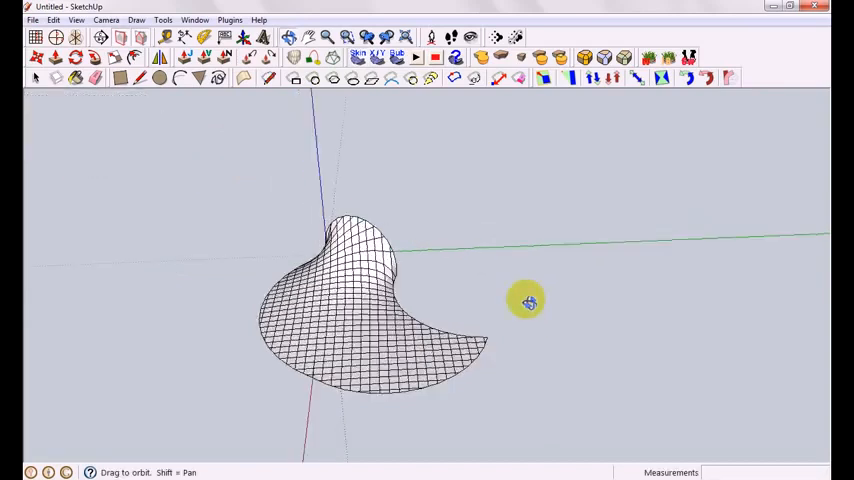
left_click_drag(527, 302, 405, 163)
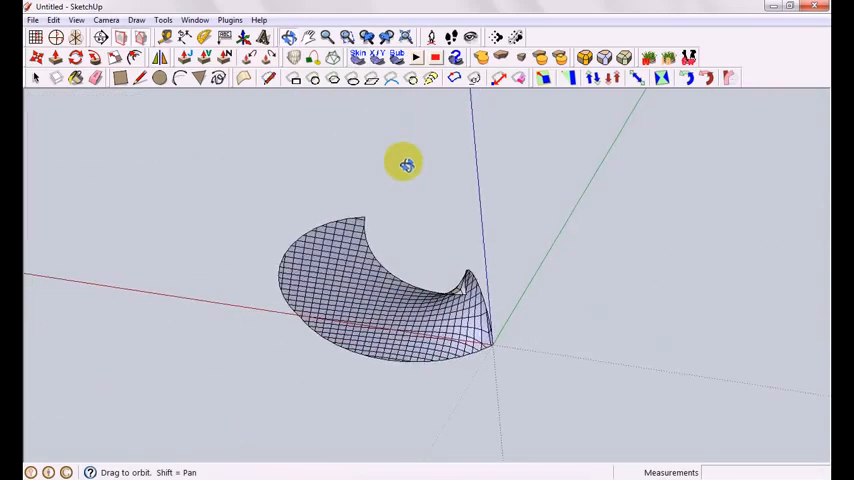
left_click_drag(405, 163, 453, 420)
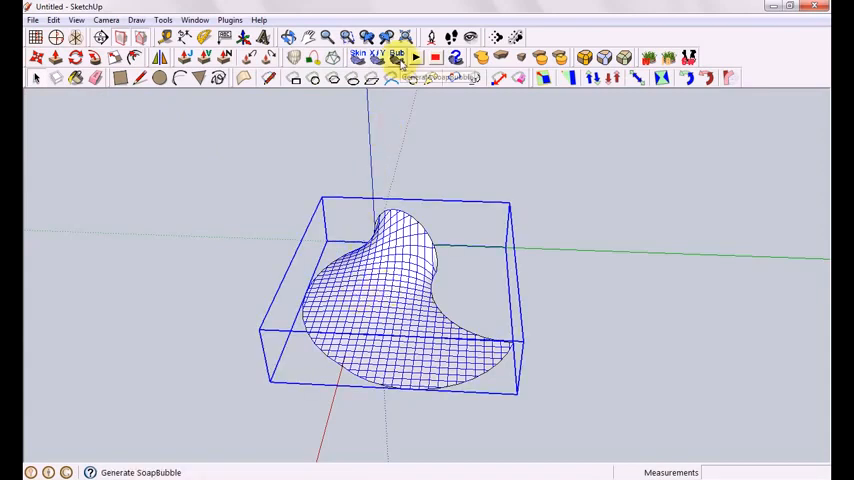
Inflate the skinned mesh with Generate Soap Bubble at pressure 200.
left_click(398, 57)
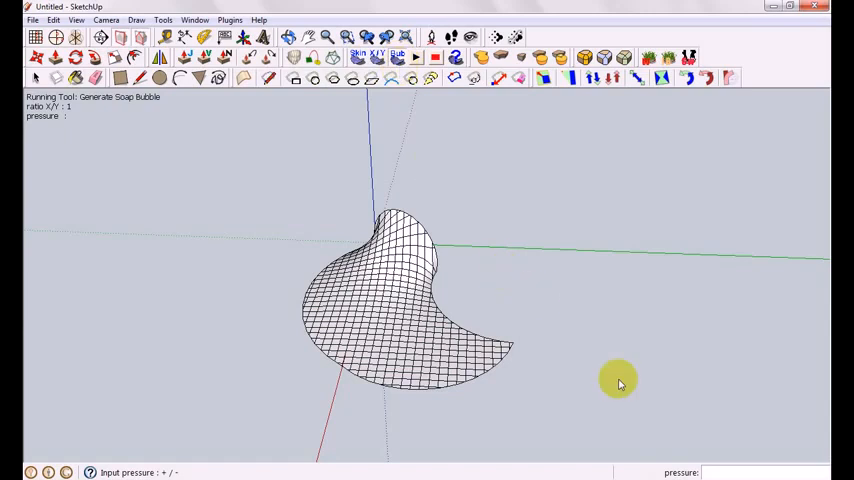
mouse_move(710, 473)
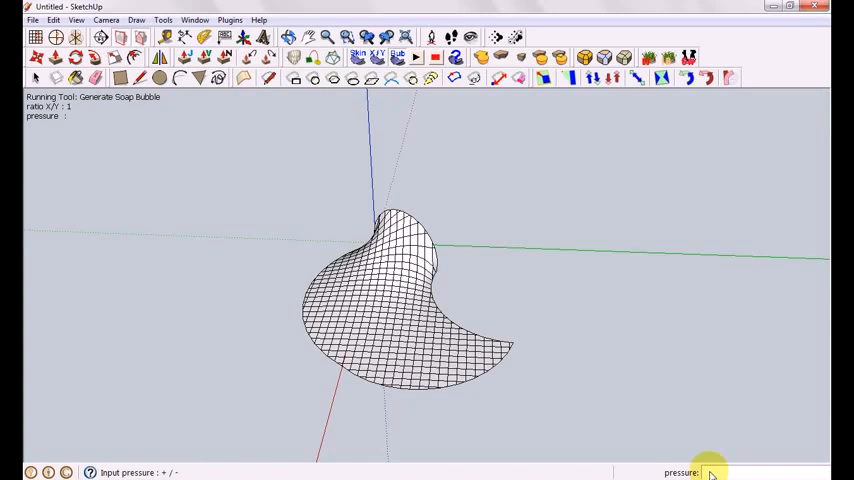
type("200.0")
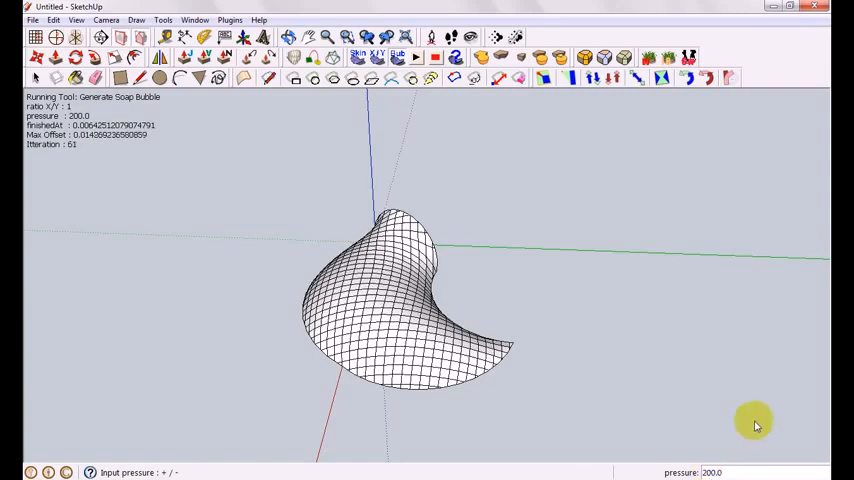
mouse_move(280, 268)
type("500")
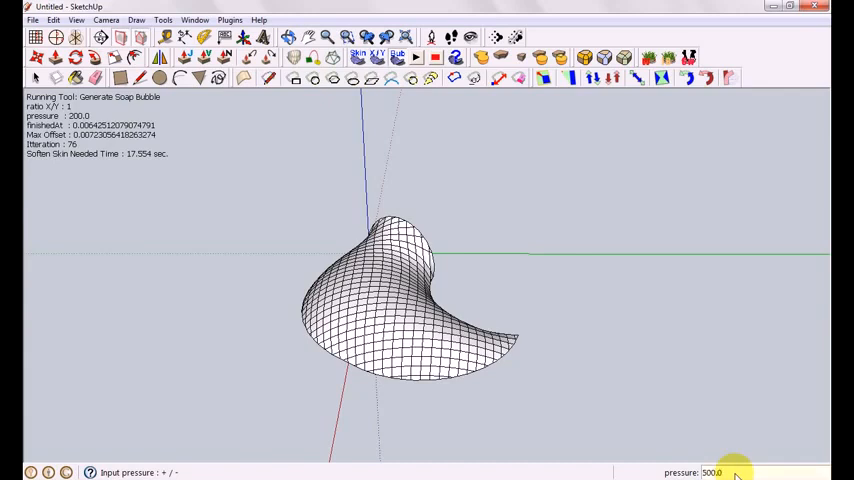
mouse_move(695, 370)
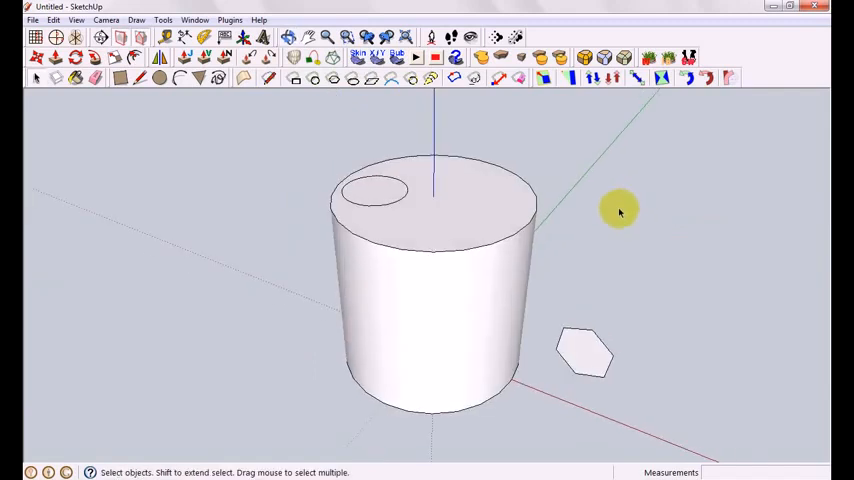
mouse_move(507, 313)
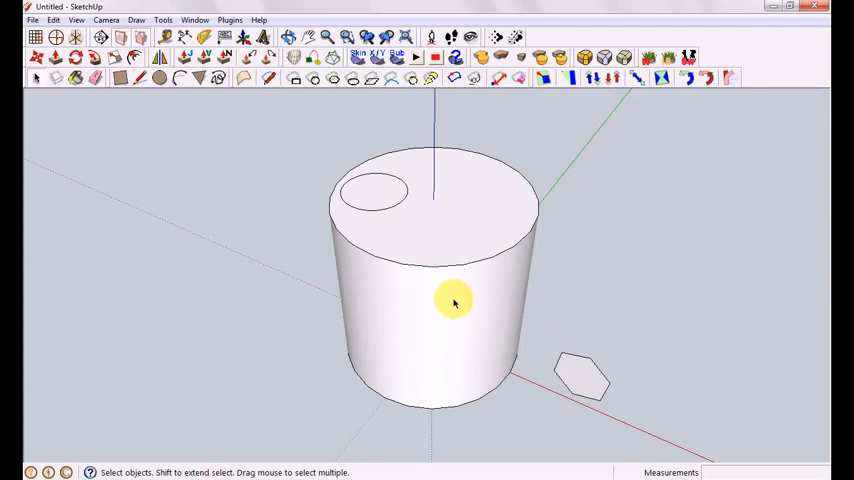
mouse_move(449, 176)
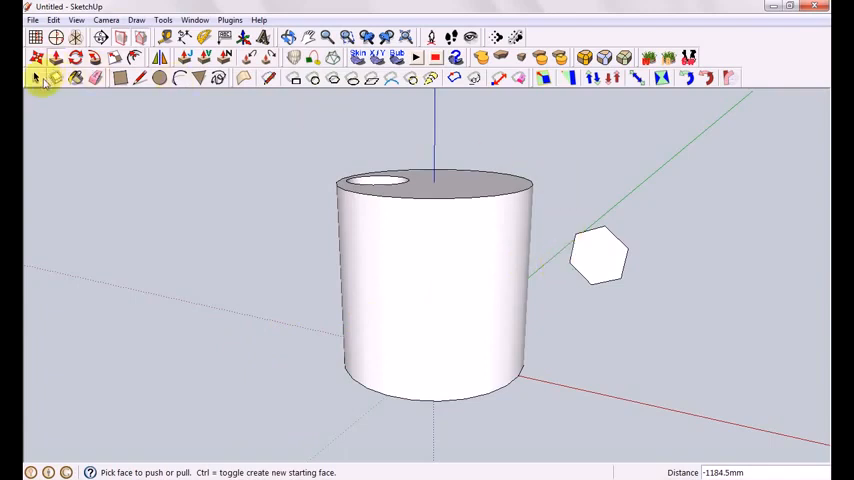
Push the circle down through the cylinder top, then make the hexagonal prism a component.
left_click(37, 78)
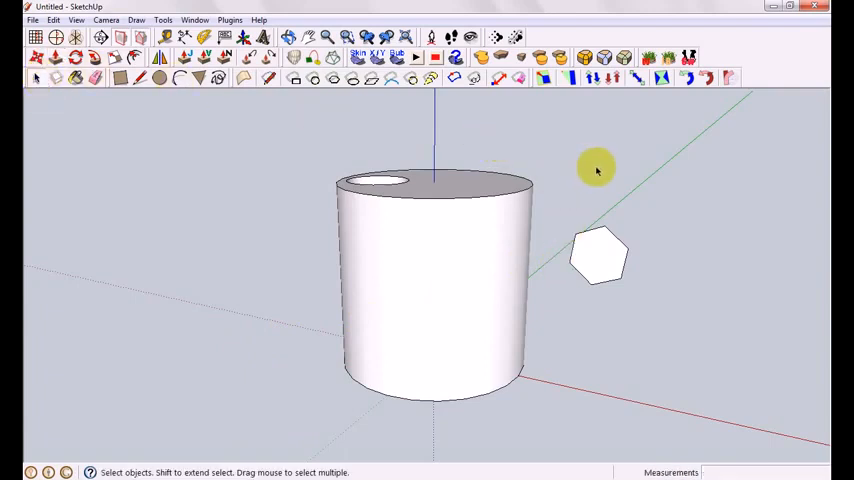
mouse_move(652, 160)
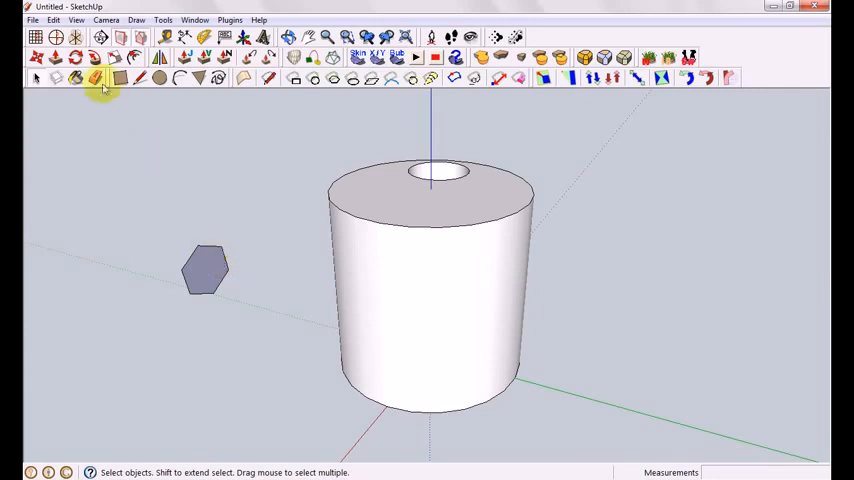
left_click_drag(205, 270, 540, 355)
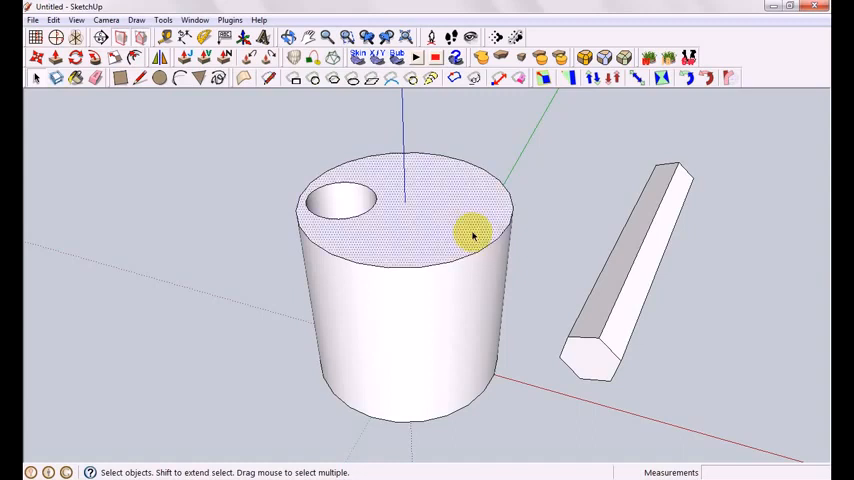
right_click(475, 235)
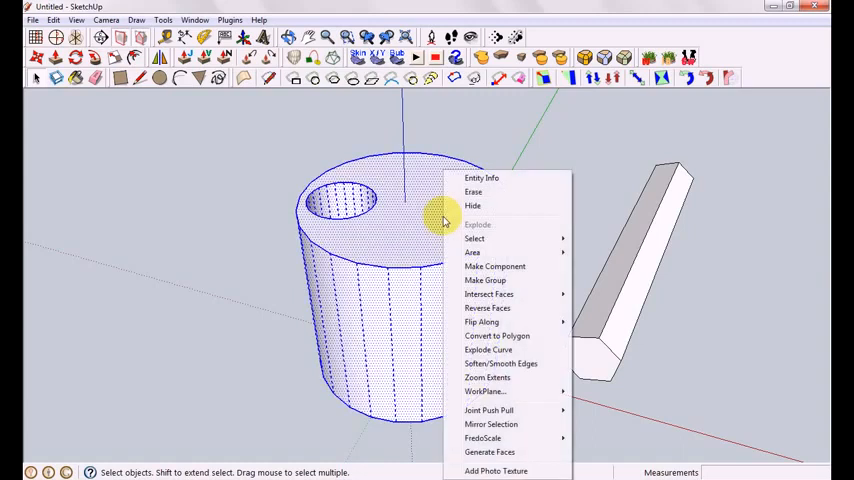
left_click(500, 363)
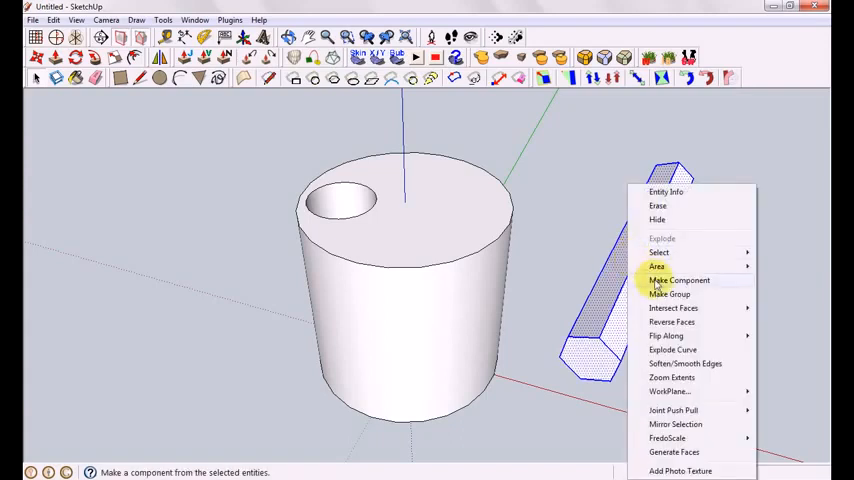
left_click(668, 293)
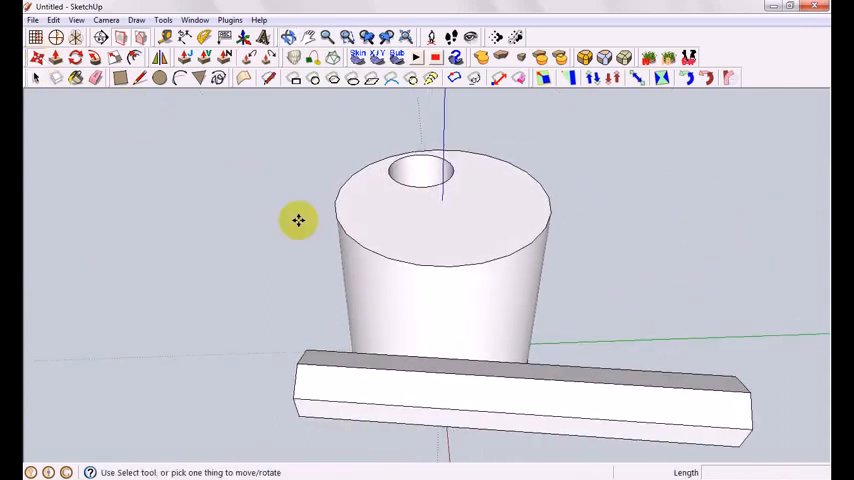
Lay the hexagonal prism horizontally through the cylinder and orbit to check both ends.
left_click_drag(298, 220, 397, 277)
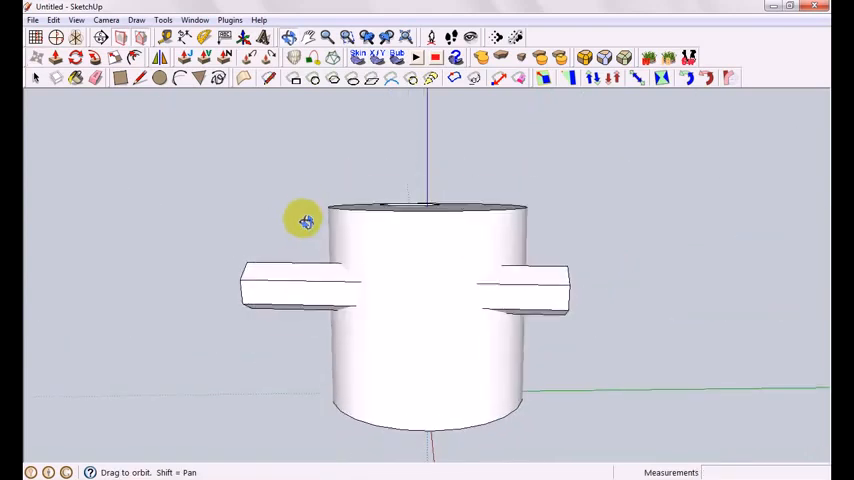
left_click_drag(305, 220, 625, 248)
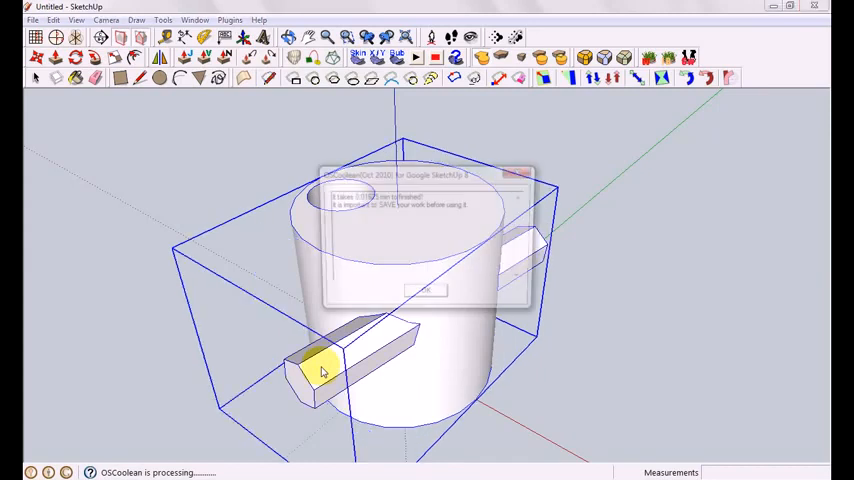
Confirm the completed OSCoolean union of the prism and cylinder.
left_click(427, 291)
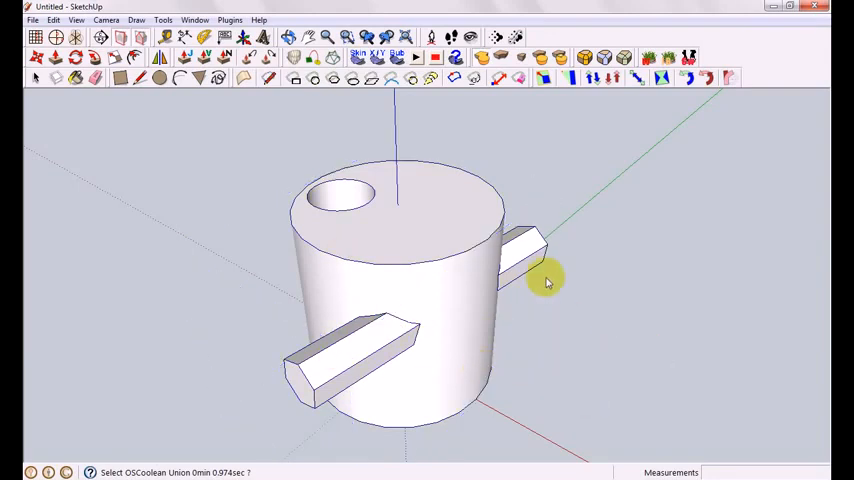
mouse_move(615, 352)
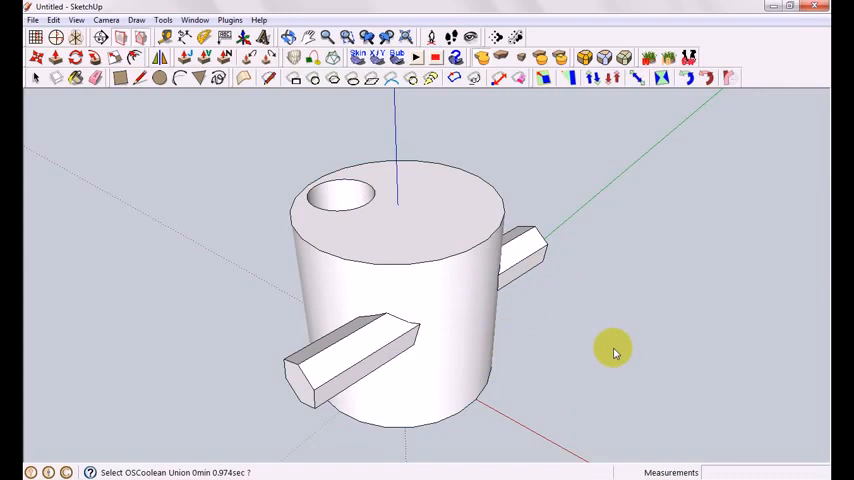
mouse_move(462, 315)
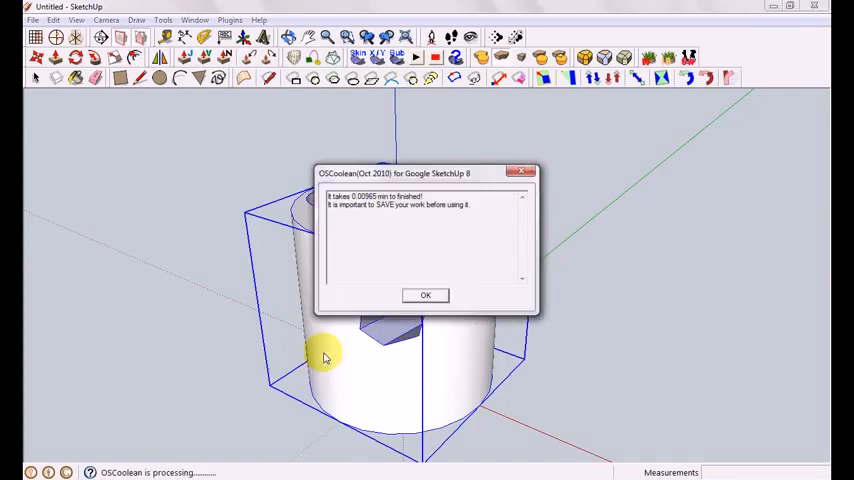
Confirm the second Boolean result and orbit to inspect the hexagonal passage.
left_click(425, 295)
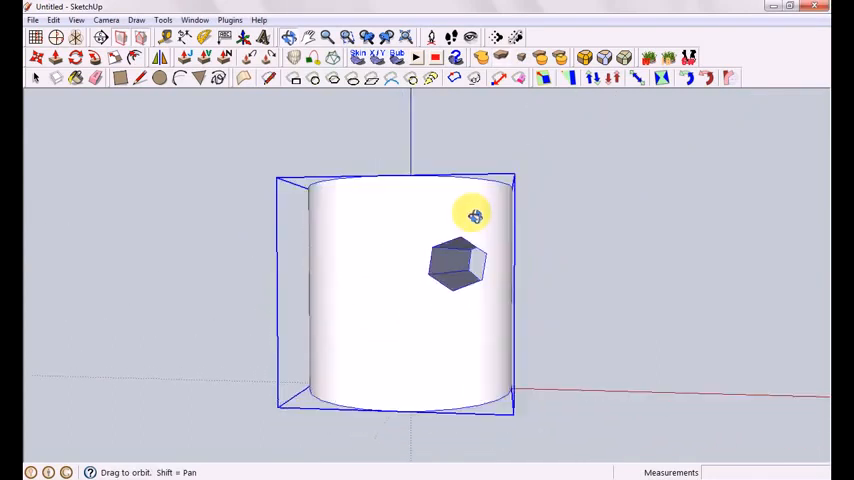
left_click_drag(474, 215, 413, 360)
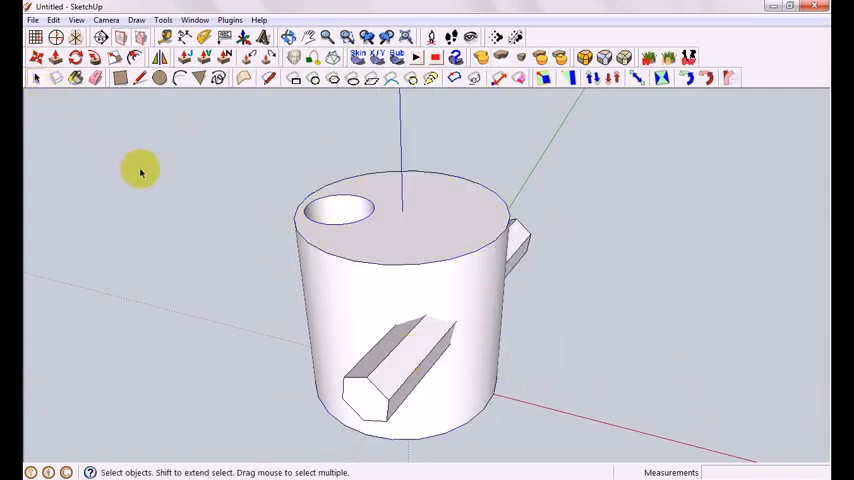
mouse_move(520, 80)
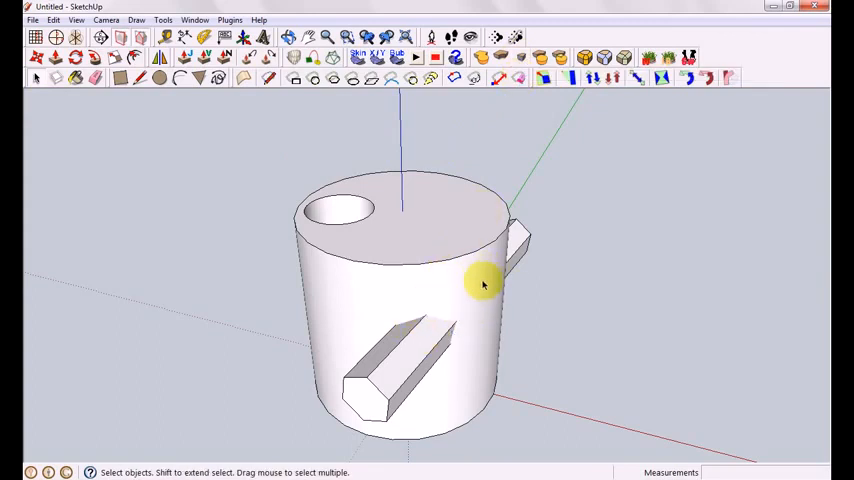
mouse_move(483, 178)
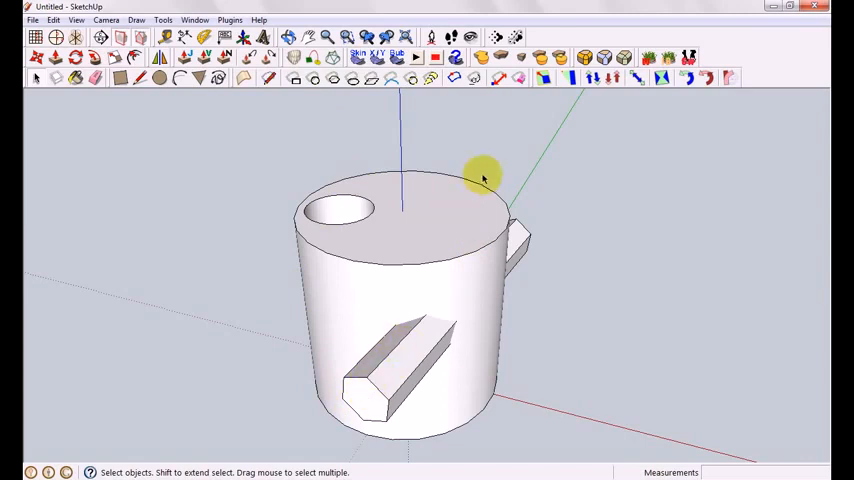
mouse_move(385, 243)
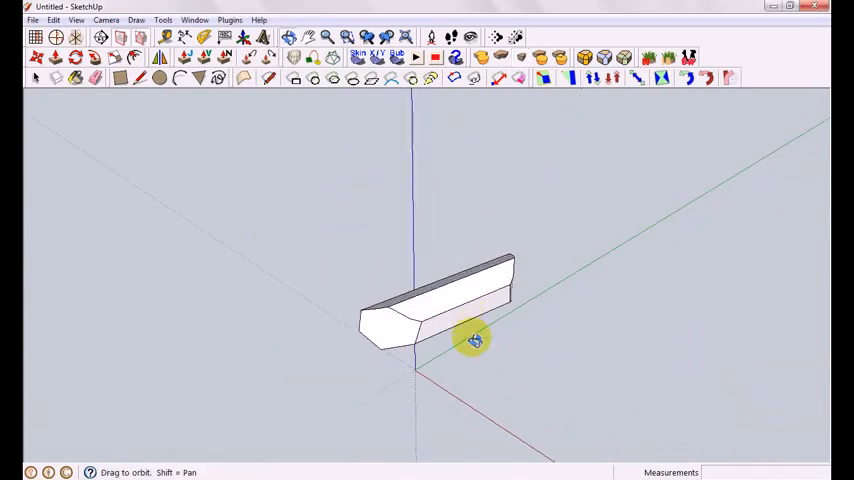
Explode the holed cylinder group into loose geometry via its context menu.
left_click_drag(475, 340, 525, 320)
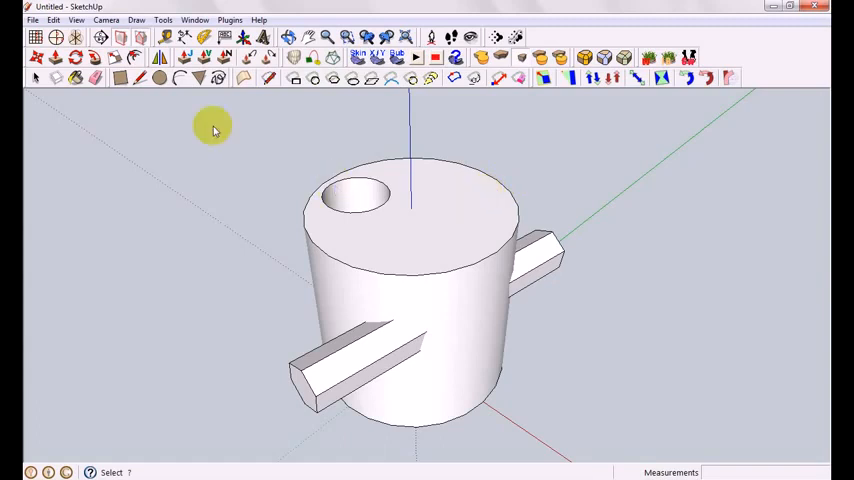
left_click(323, 373)
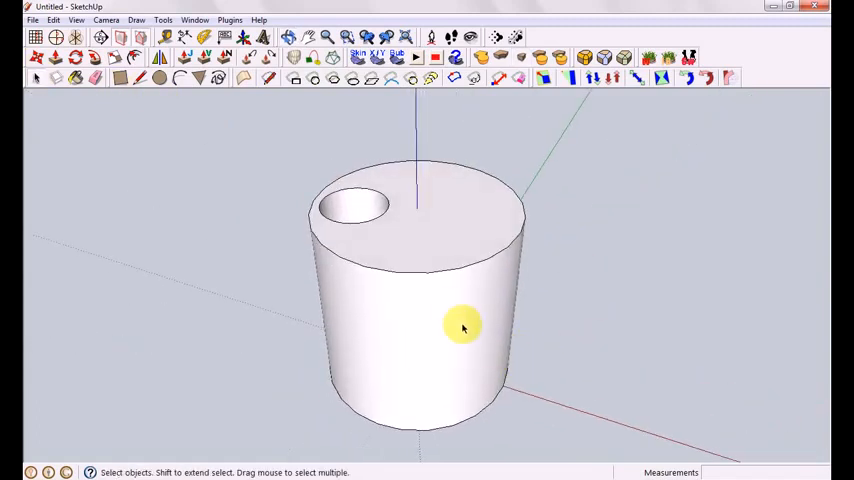
right_click(463, 327)
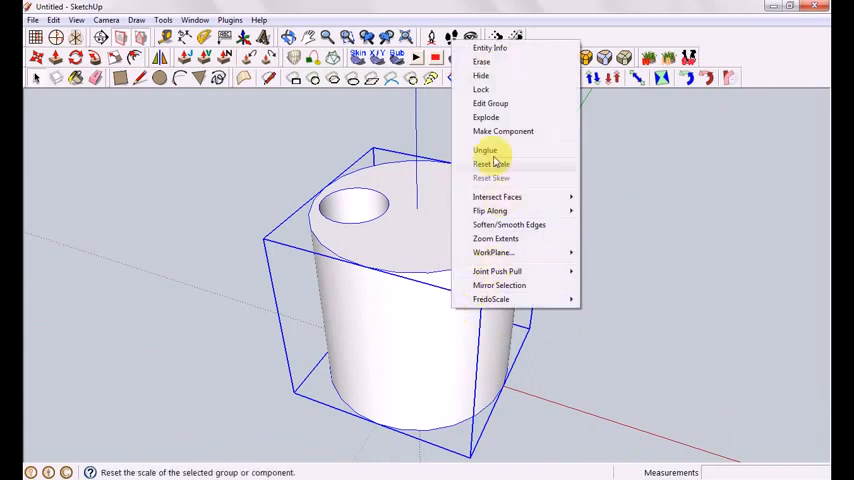
left_click(491, 163)
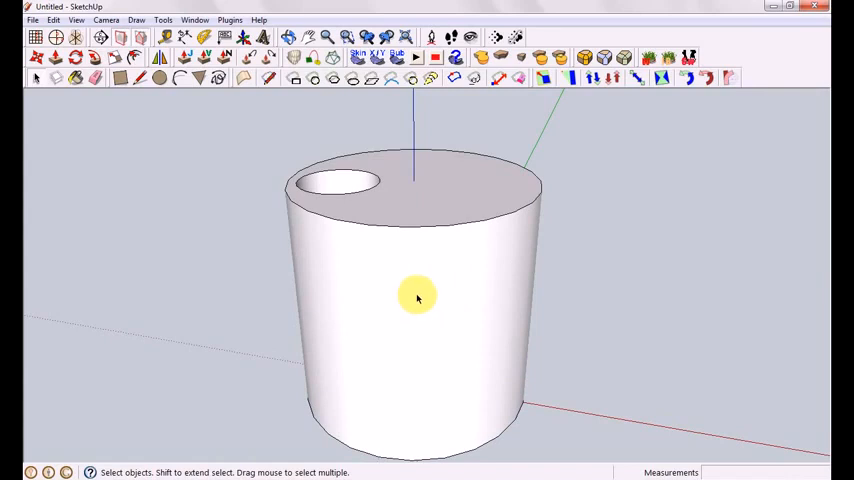
Draw a circle and freehand lines on the cylinder's curved side, declining validation.
left_click(418, 297)
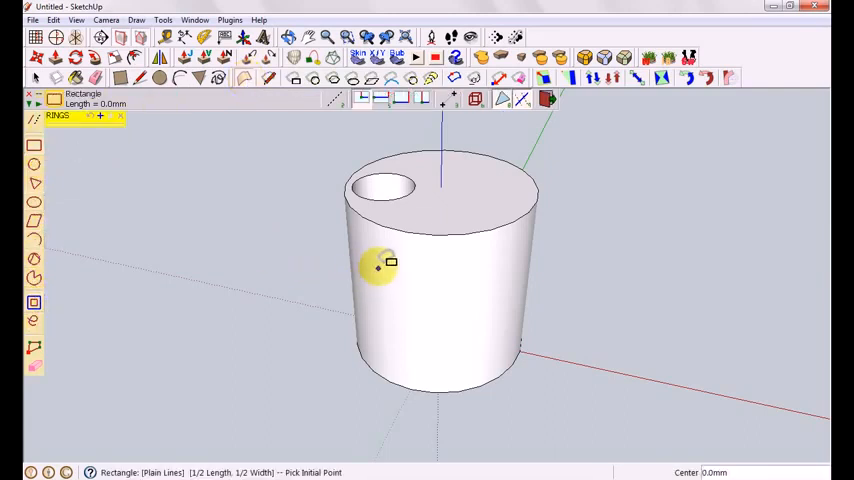
mouse_move(385, 330)
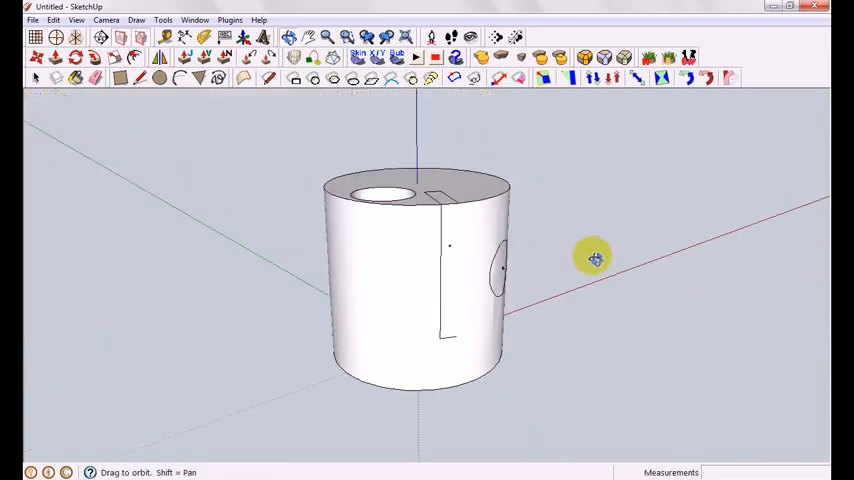
left_click_drag(595, 258, 407, 325)
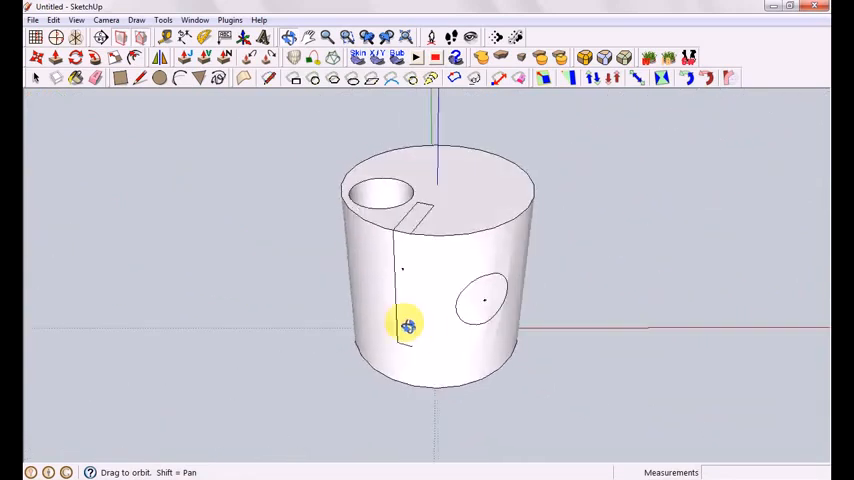
left_click_drag(407, 325, 437, 330)
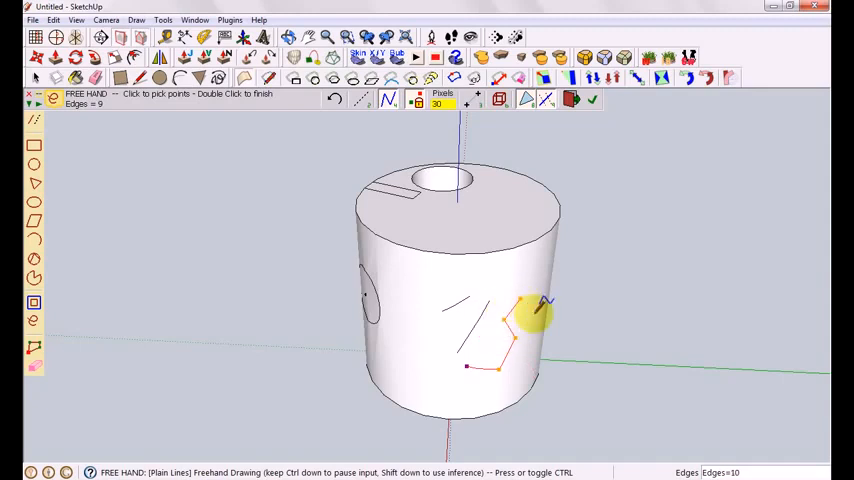
left_click_drag(530, 315, 480, 390)
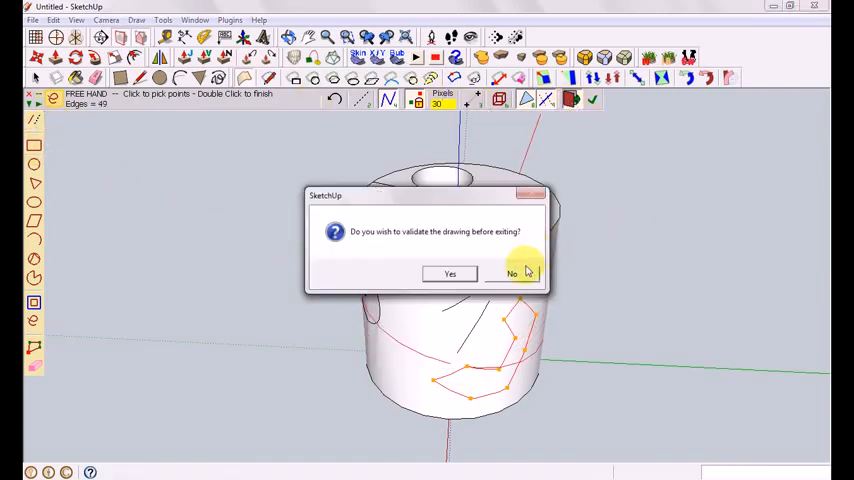
left_click(512, 273)
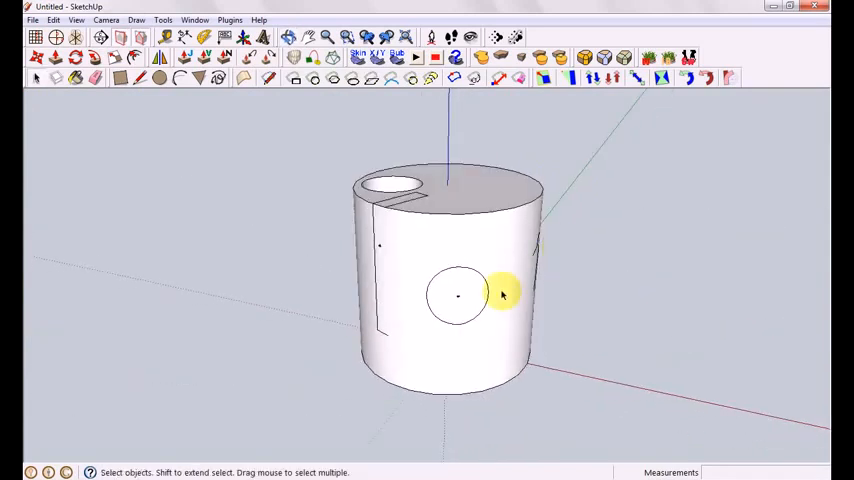
Draw arcs beside the cylinder and skin them into a shell-like surface with Curviloft.
left_click(458, 295)
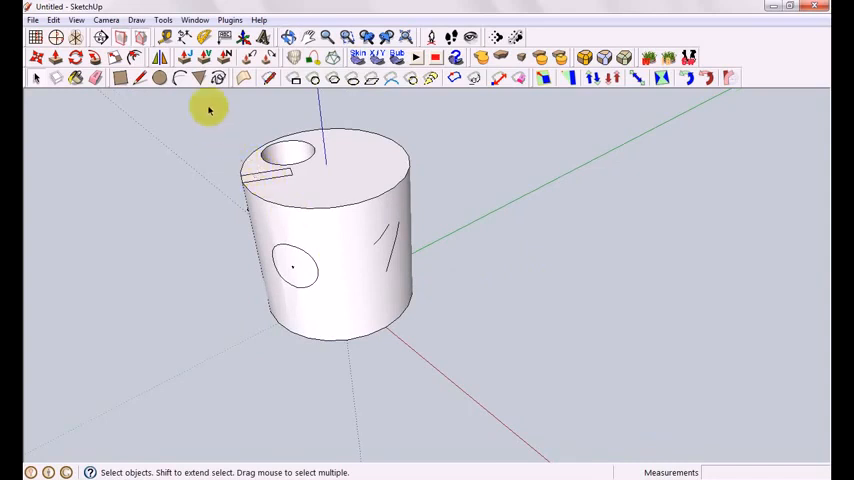
left_click(180, 78)
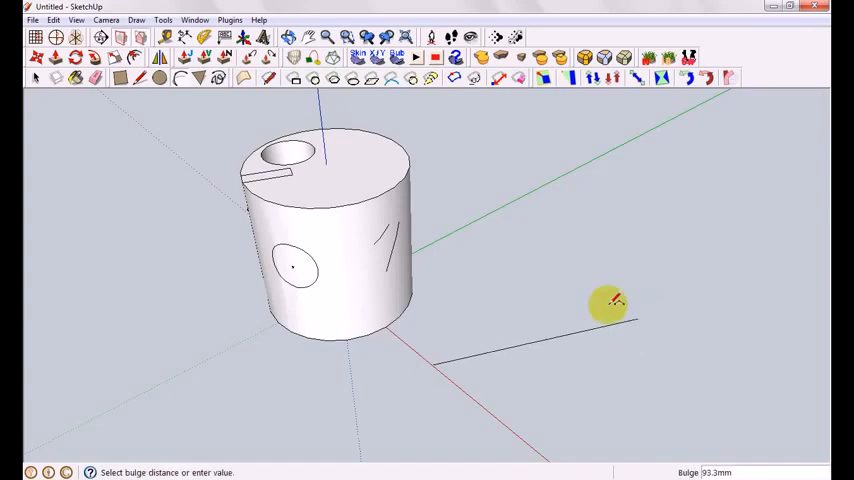
left_click_drag(607, 305, 625, 290)
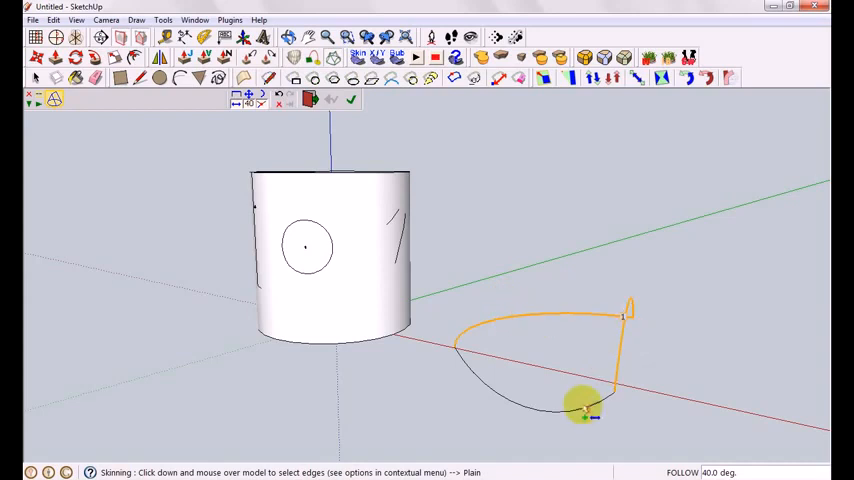
left_click(351, 100)
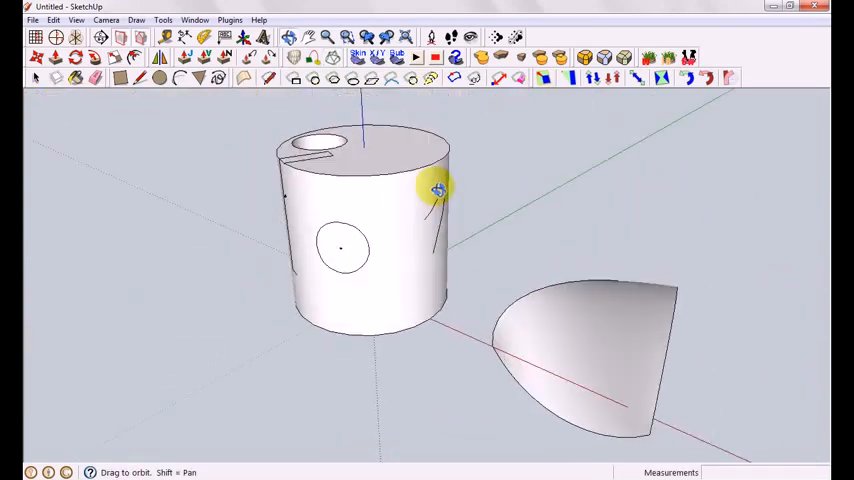
left_click_drag(437, 189, 408, 187)
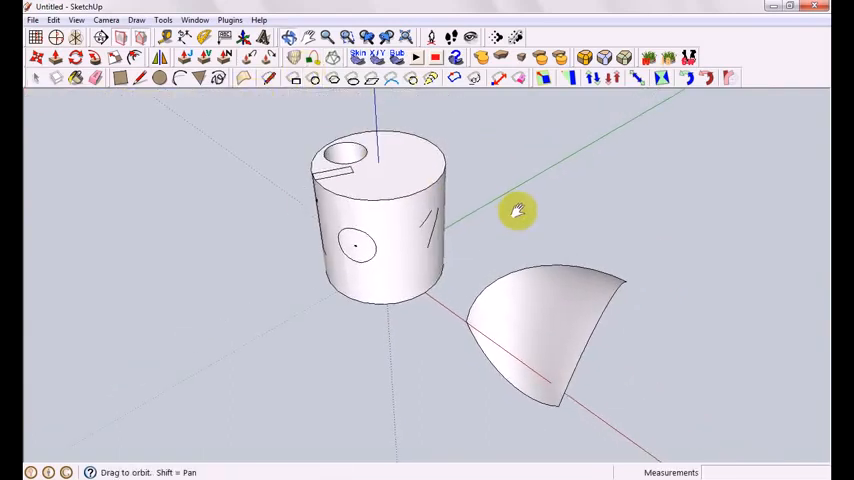
left_click(36, 78)
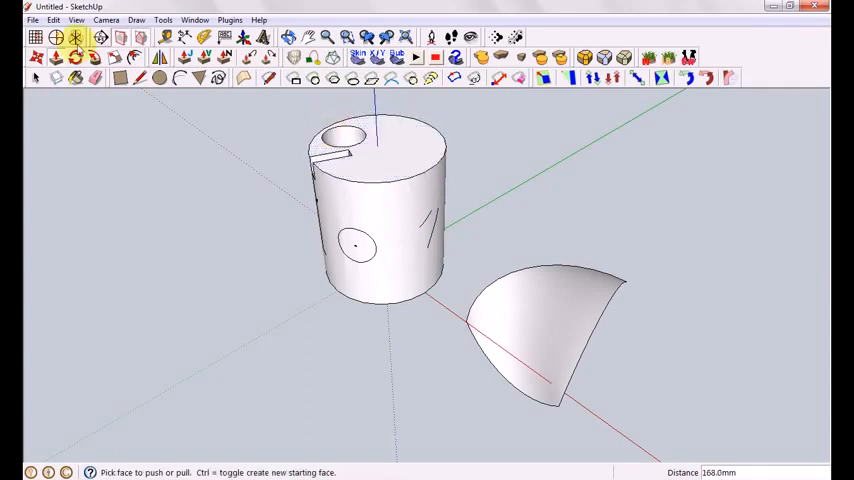
Turn on Hidden Geometry from the View menu to show the mesh edges.
left_click(75, 19)
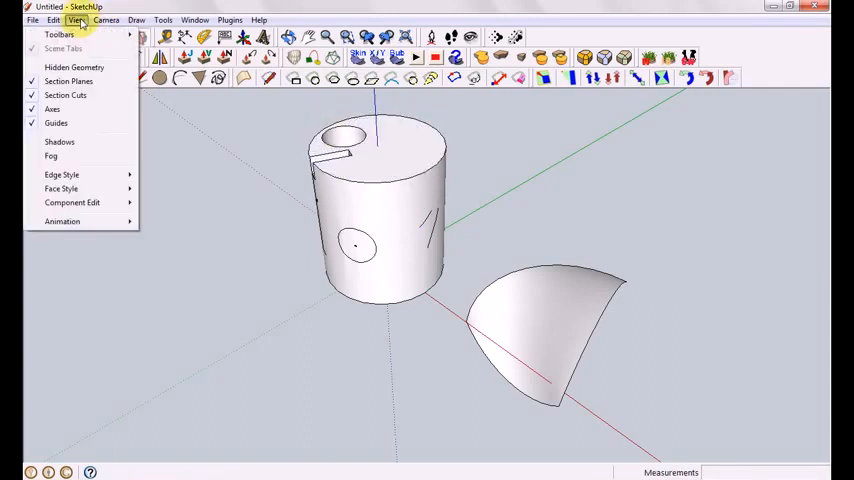
left_click(74, 67)
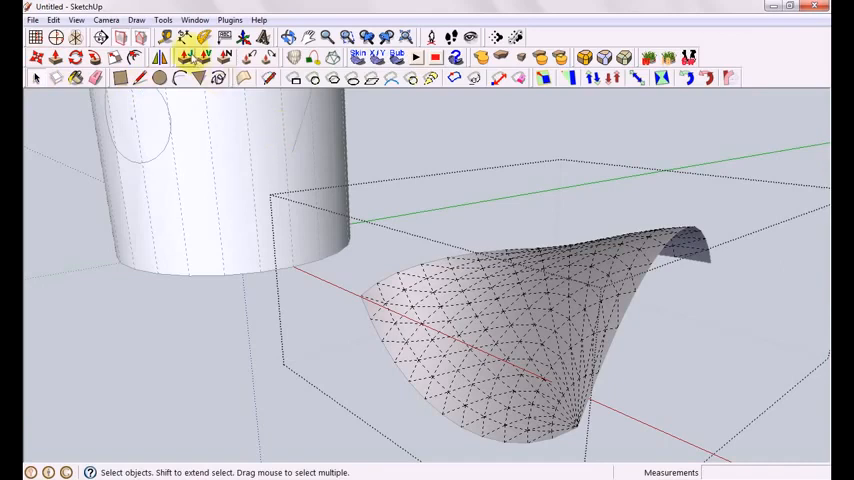
mouse_move(195, 57)
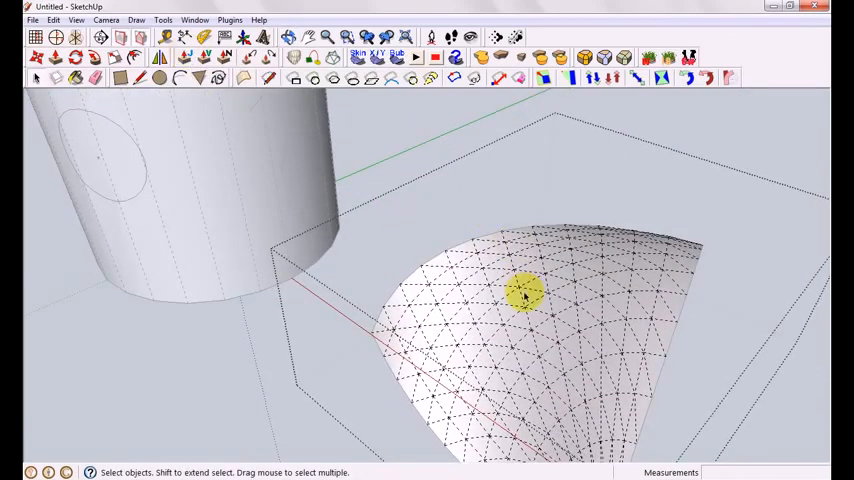
Joint-push-pull the skinned surface's faces outward into a thick shell, then orbit to inspect it.
left_click(76, 19)
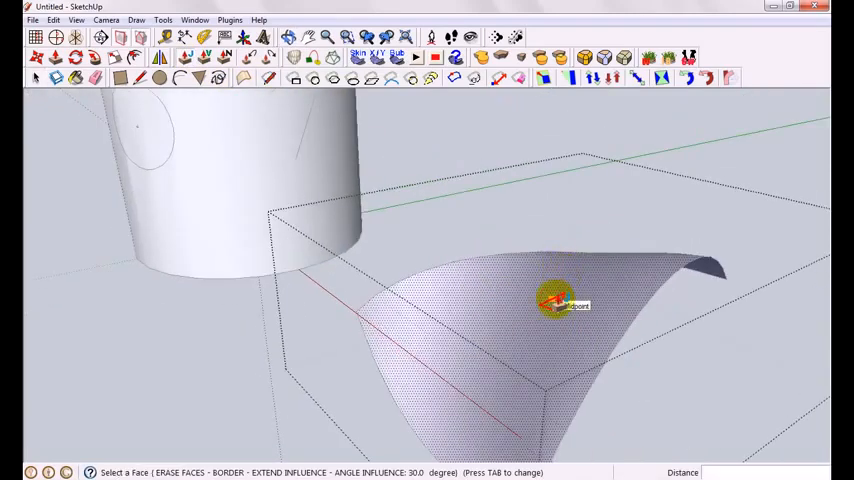
left_click_drag(555, 300, 525, 255)
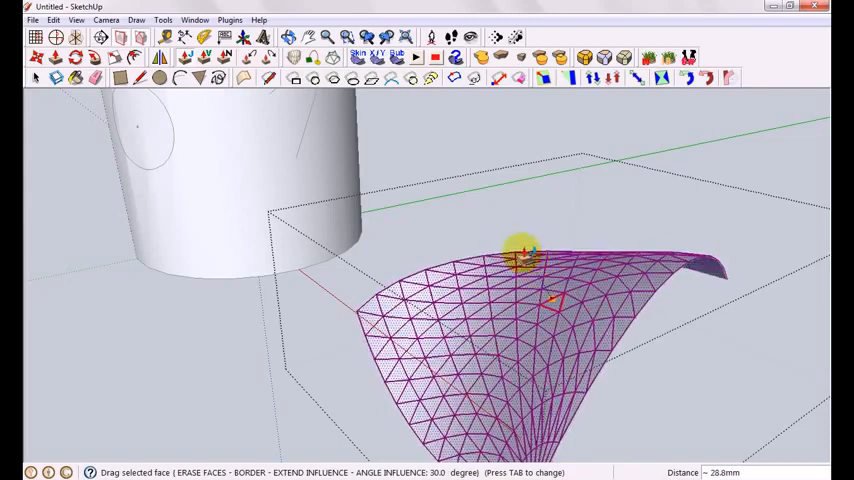
left_click_drag(525, 255, 555, 255)
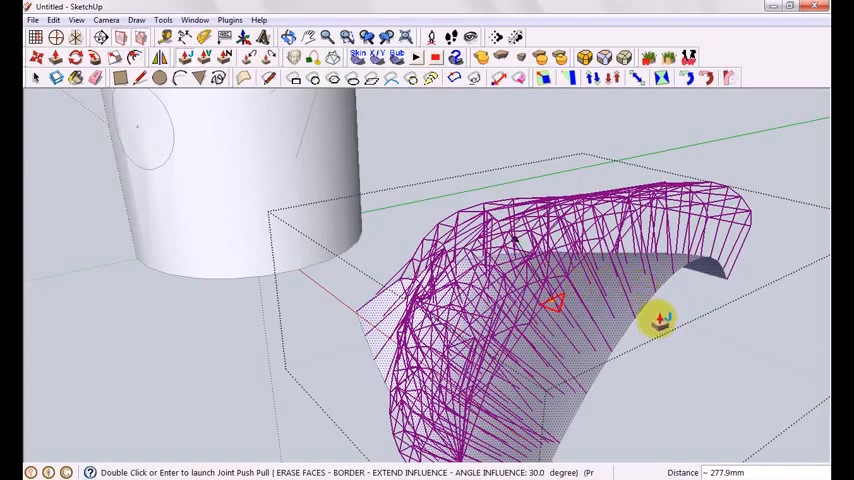
mouse_move(685, 320)
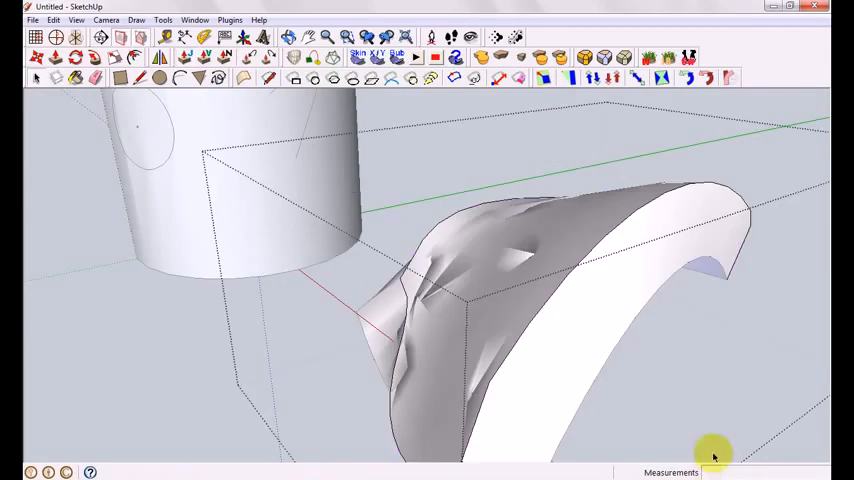
left_click_drag(714, 454, 687, 123)
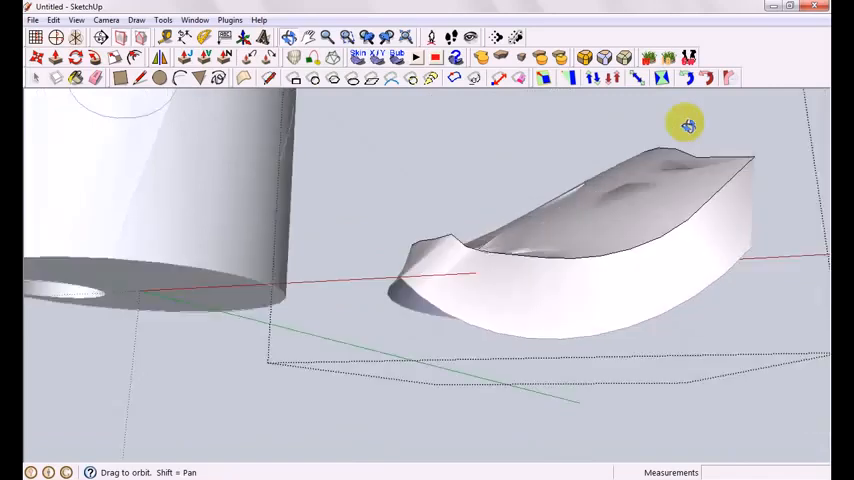
left_click_drag(687, 124, 361, 187)
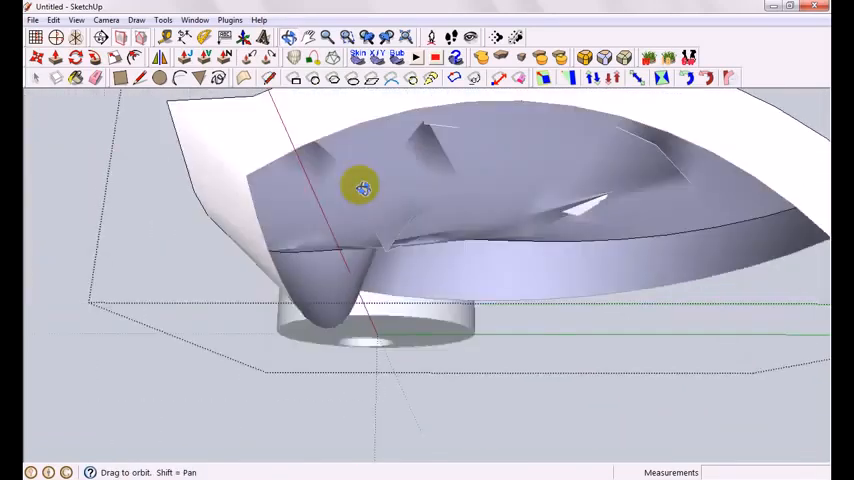
left_click_drag(362, 187, 605, 393)
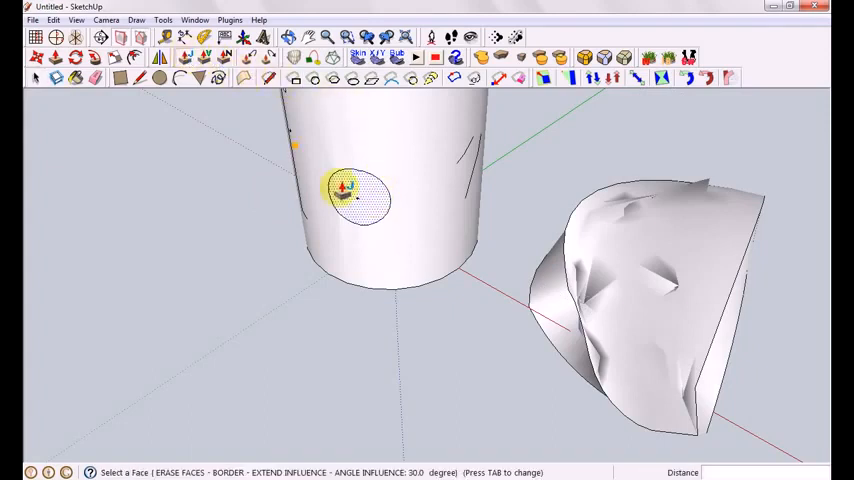
Pull the circle face on the cylinder's side outward into a nozzle-like bulge.
left_click_drag(343, 188, 370, 200)
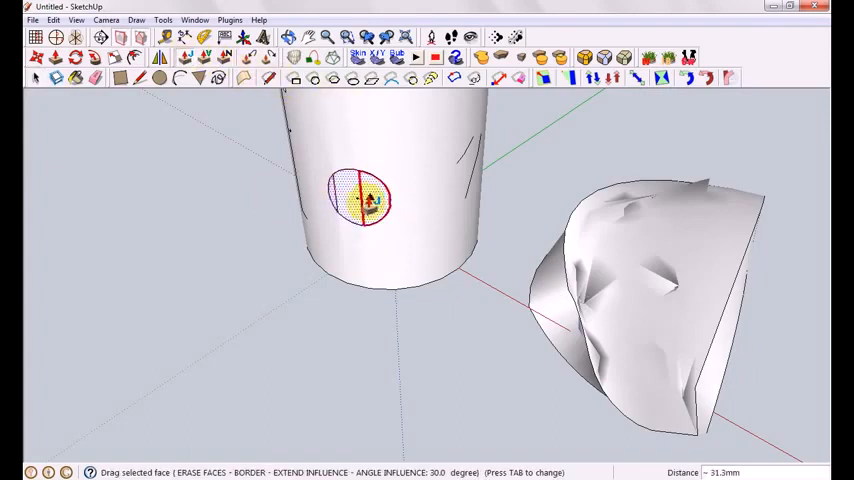
left_click_drag(363, 200, 340, 230)
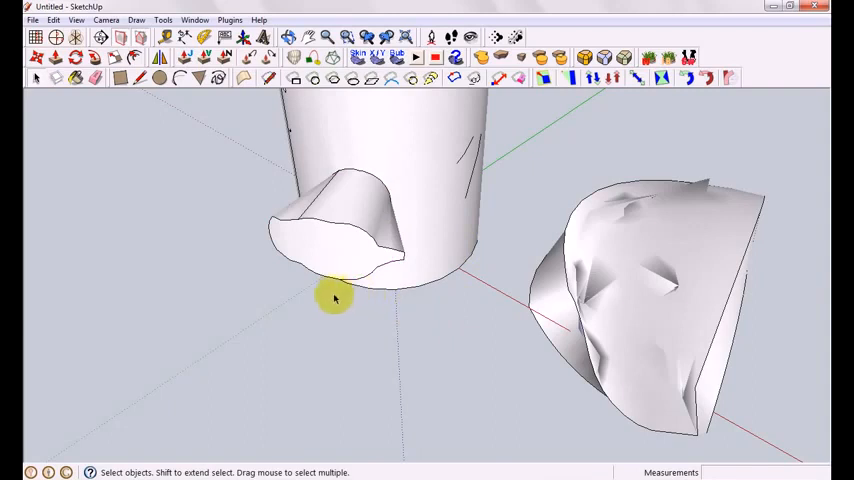
left_click_drag(335, 298, 517, 243)
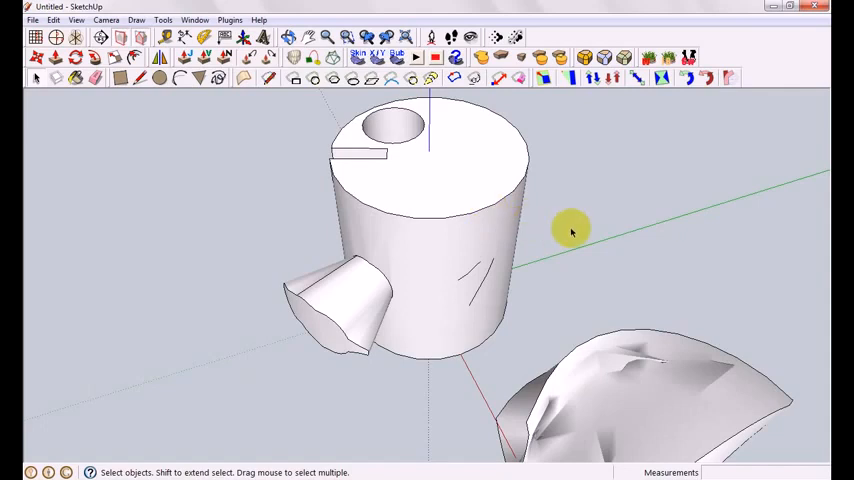
mouse_move(643, 208)
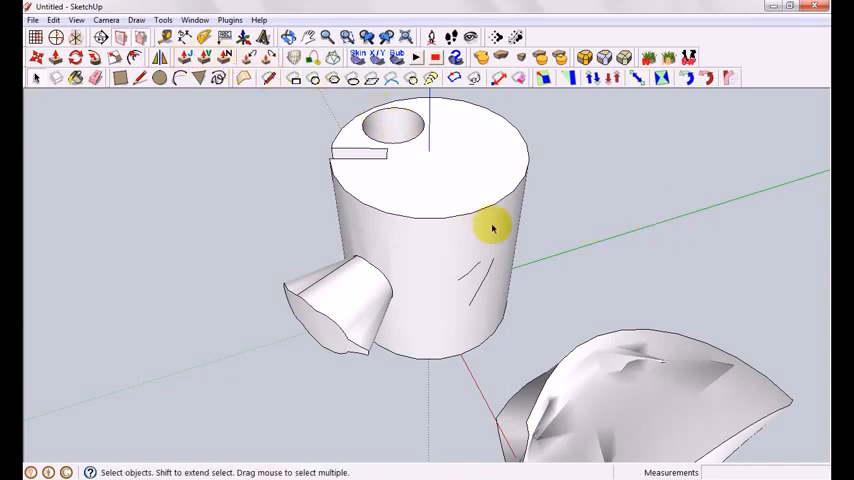
mouse_move(620, 318)
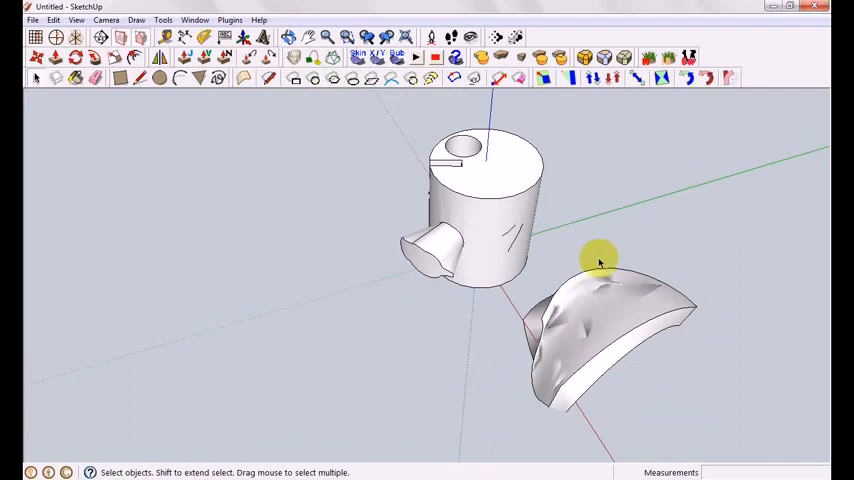
left_click_drag(600, 260, 505, 215)
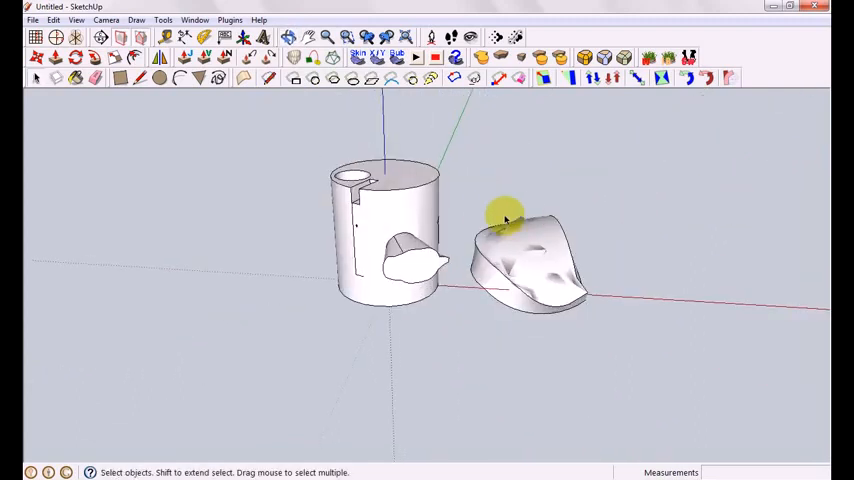